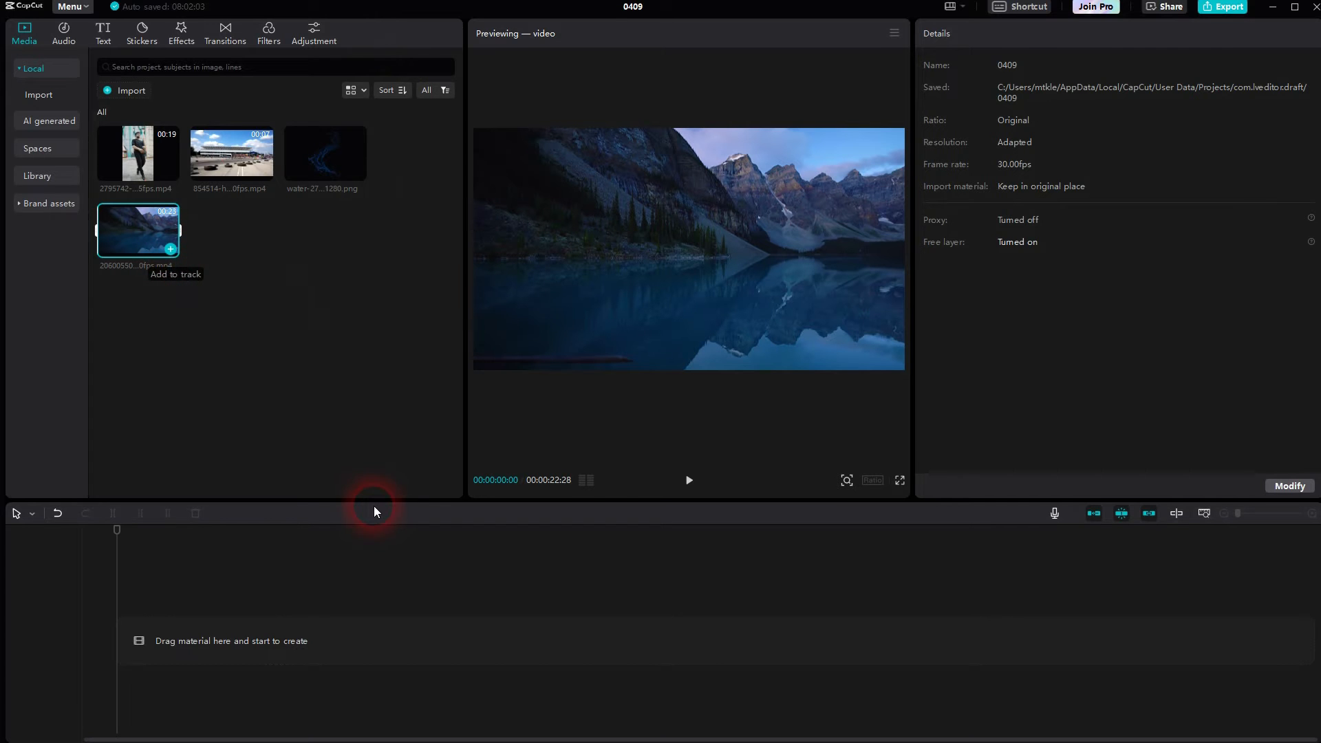
Step: Add the lake and racetrack clips to the timeline and show the canvas ratio choices
{"action": "left_click", "coordinate": [170, 249]}
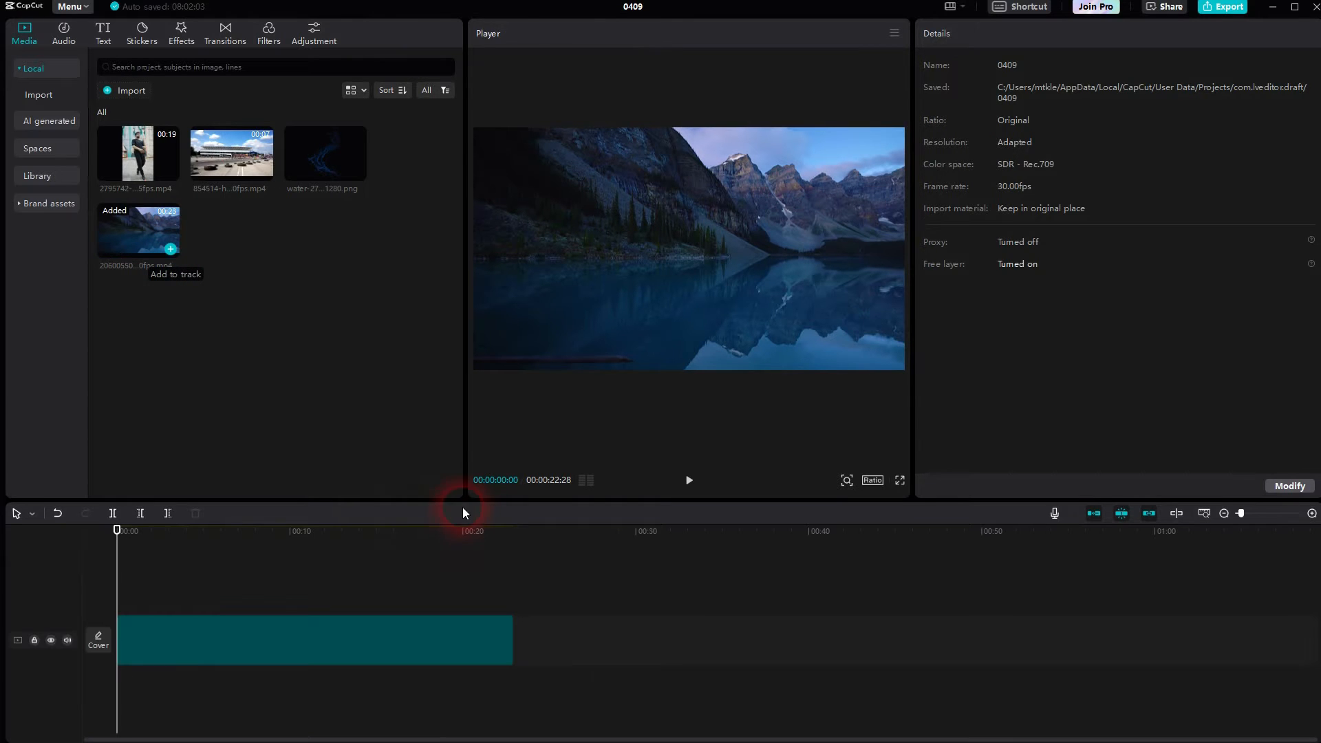
{"action": "left_click", "coordinate": [313, 640]}
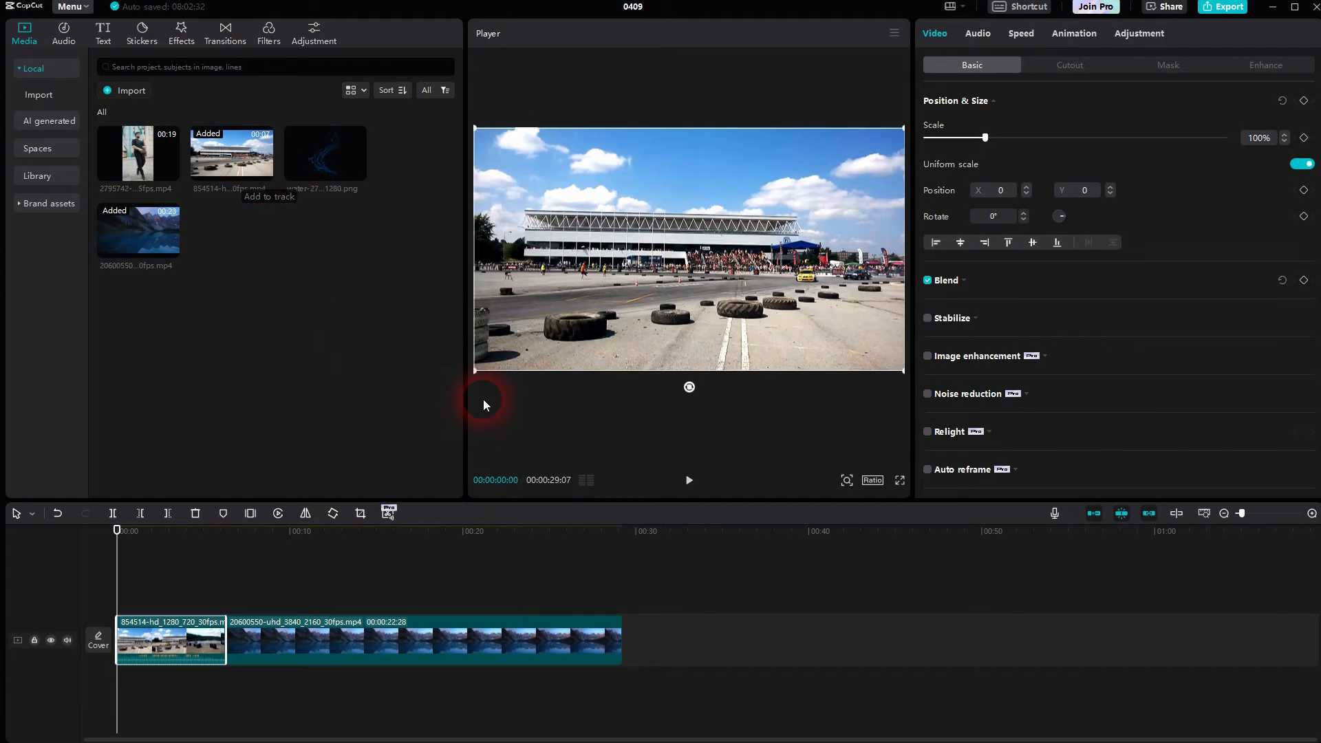
{"action": "mouse_move", "coordinate": [853, 453]}
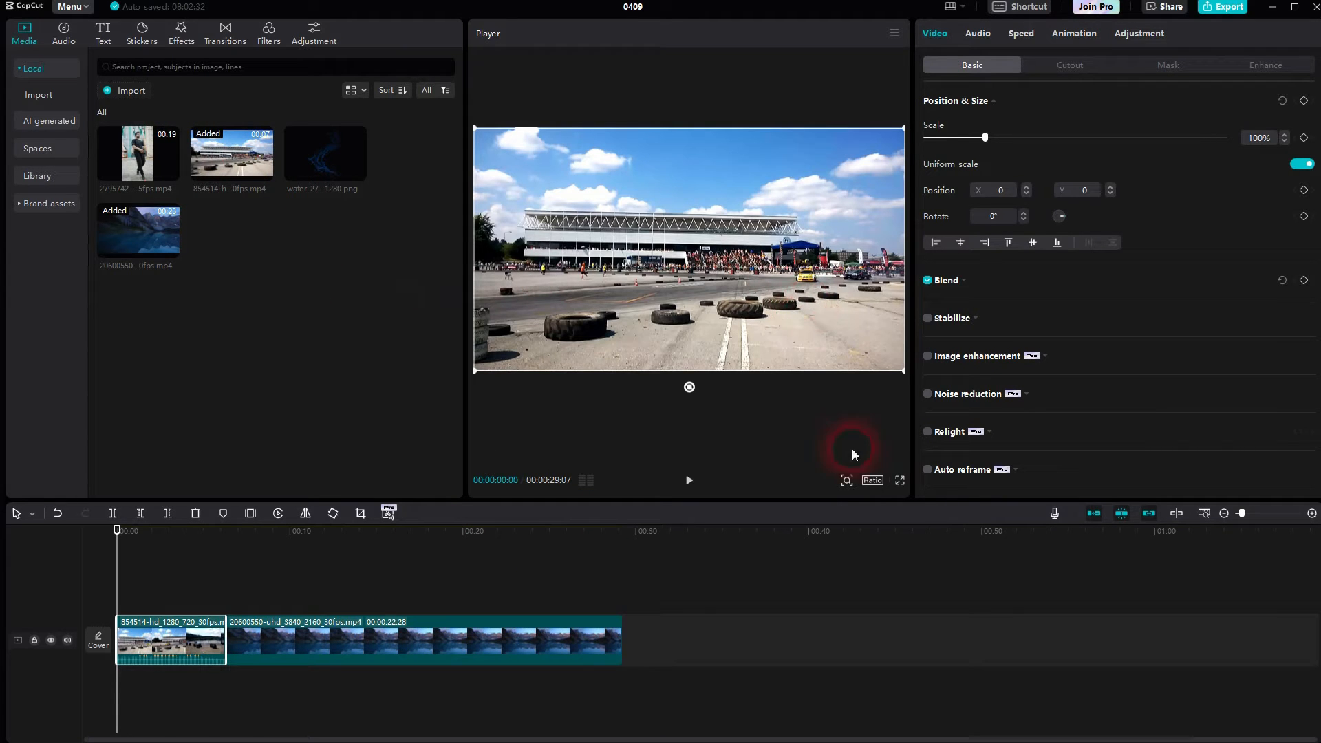
{"action": "left_click", "coordinate": [872, 480]}
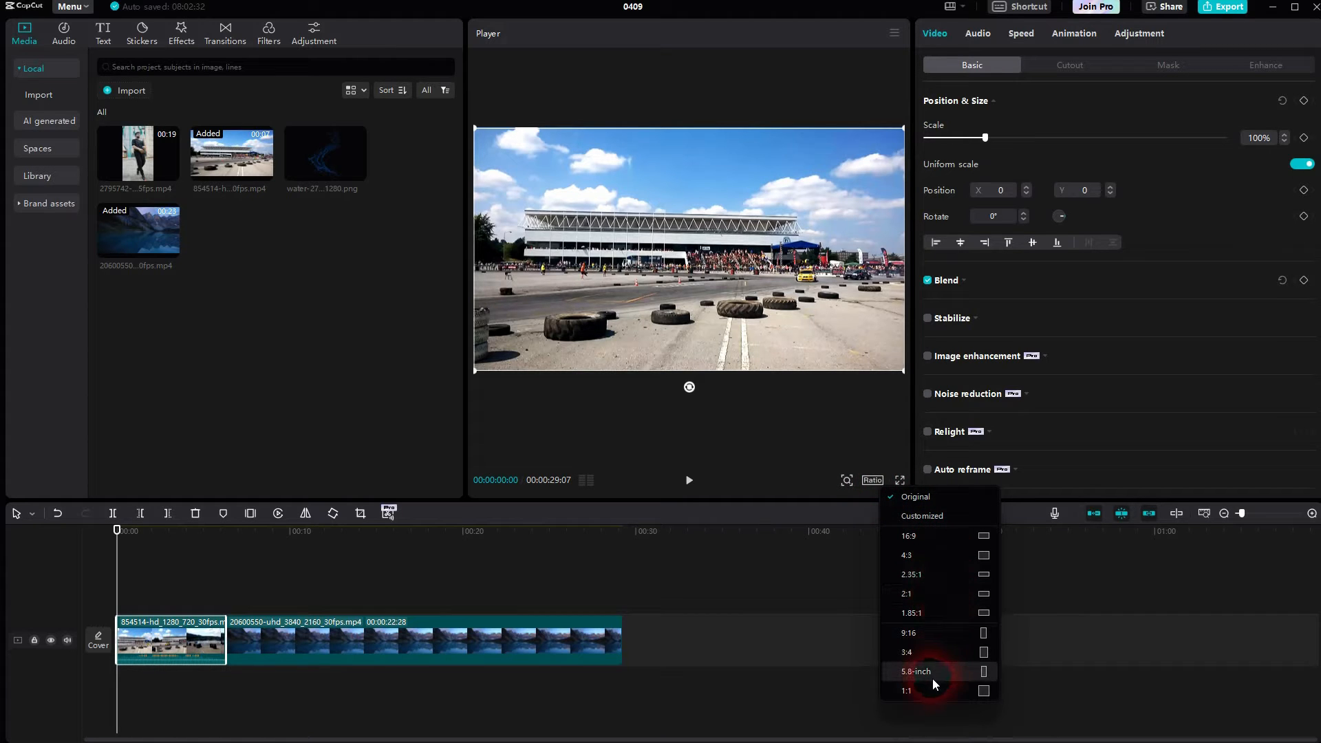
Step: Switch the canvas to 9:16 vertical and add the dancer clip and water splash image
{"action": "left_click", "coordinate": [907, 633]}
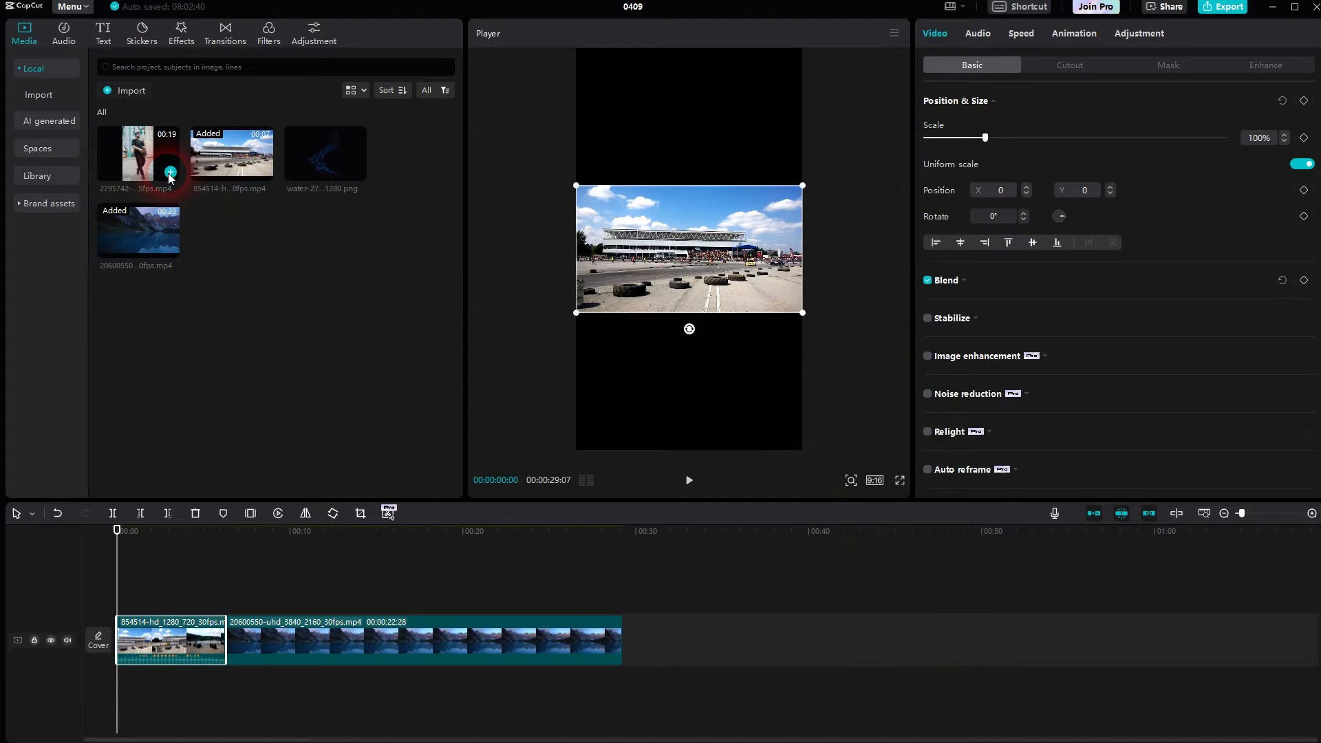
{"action": "left_click", "coordinate": [171, 171]}
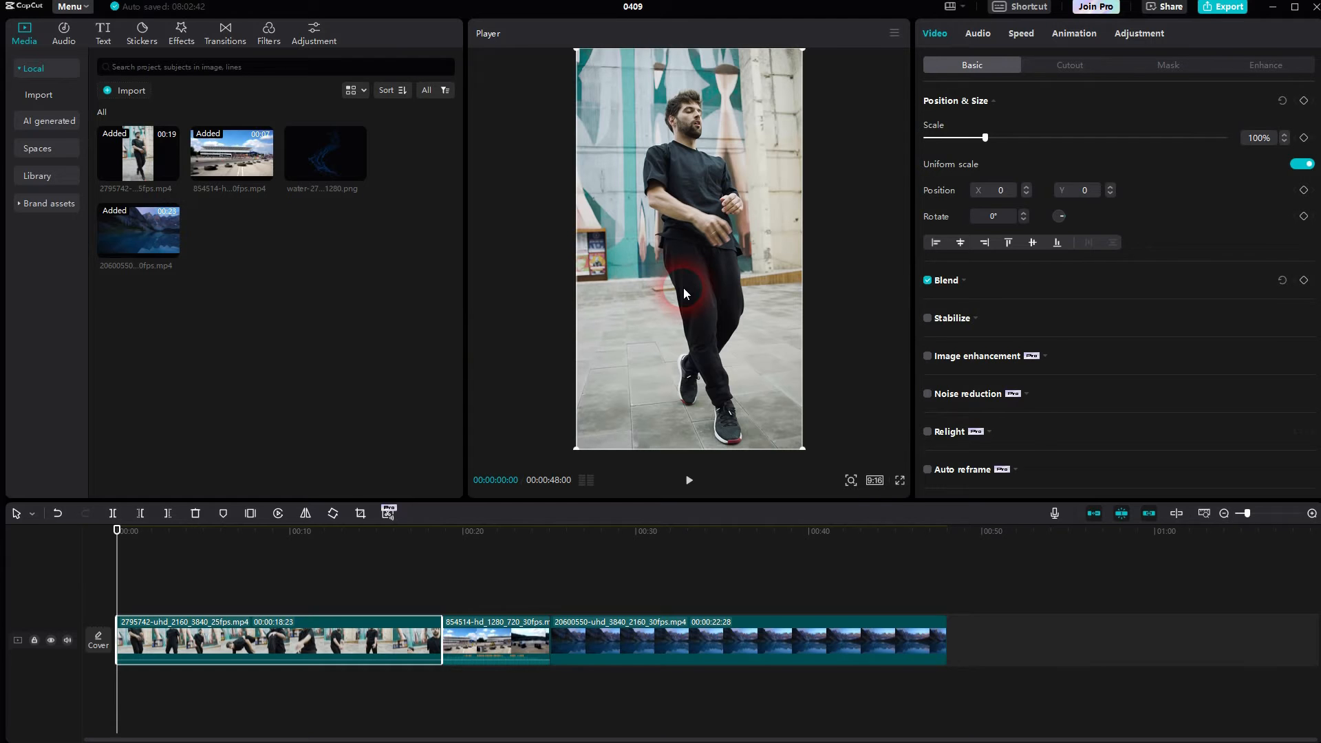
{"action": "mouse_move", "coordinate": [354, 178]}
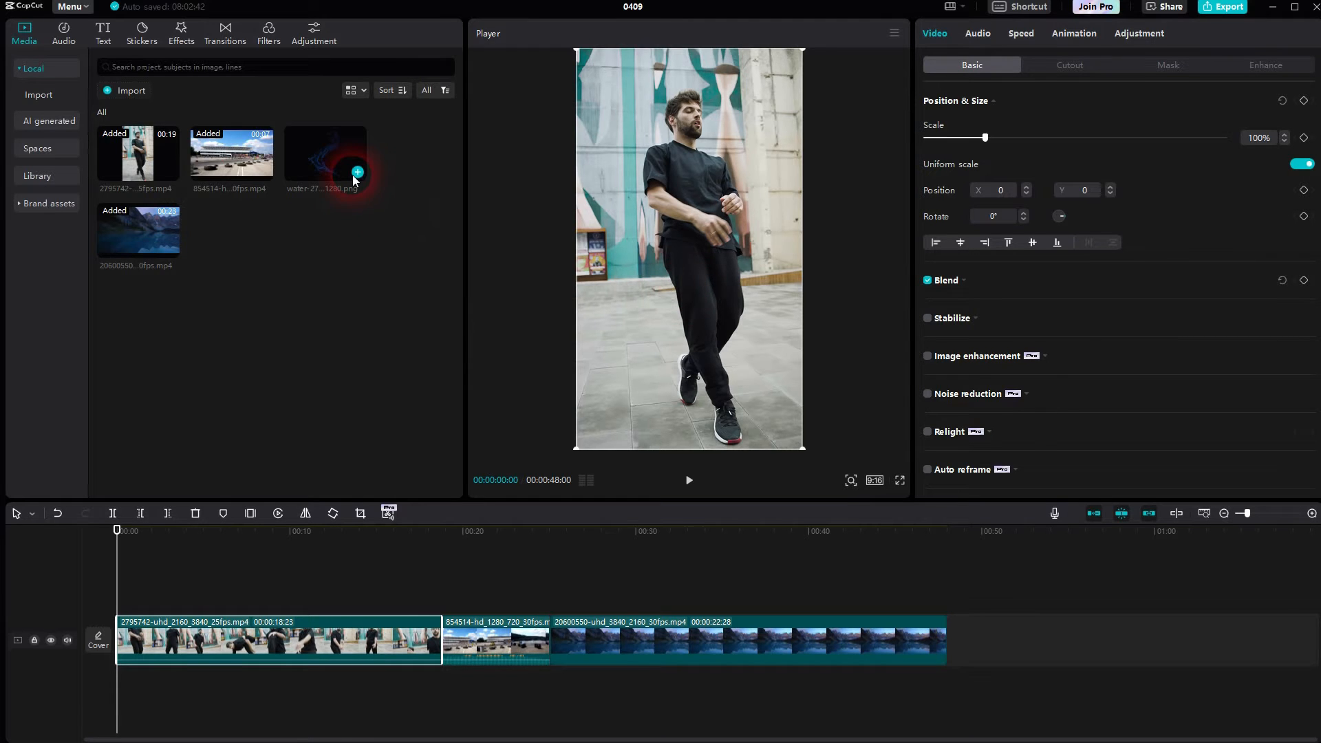
{"action": "left_click", "coordinate": [357, 172]}
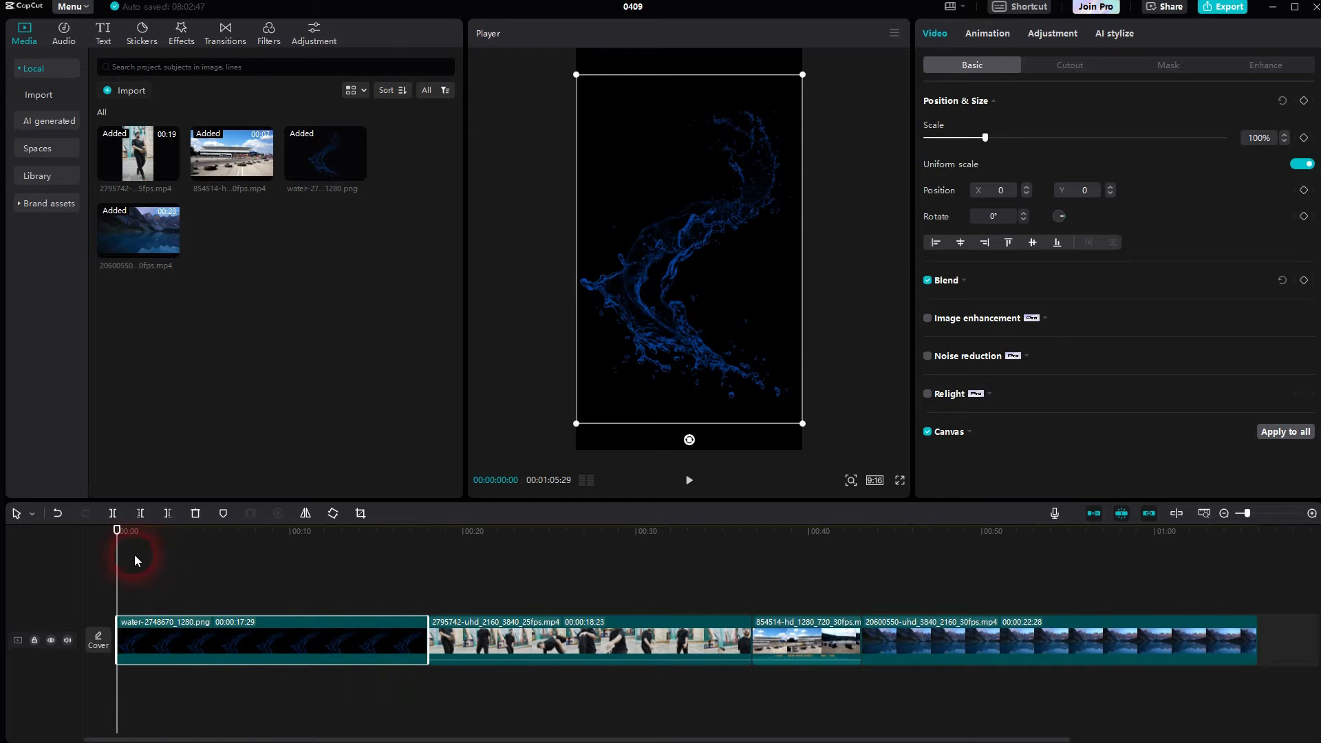
Step: Enlarge the racetrack and lake clips to fill the vertical frame, the lake clip at 323%
{"action": "left_click", "coordinate": [201, 531]}
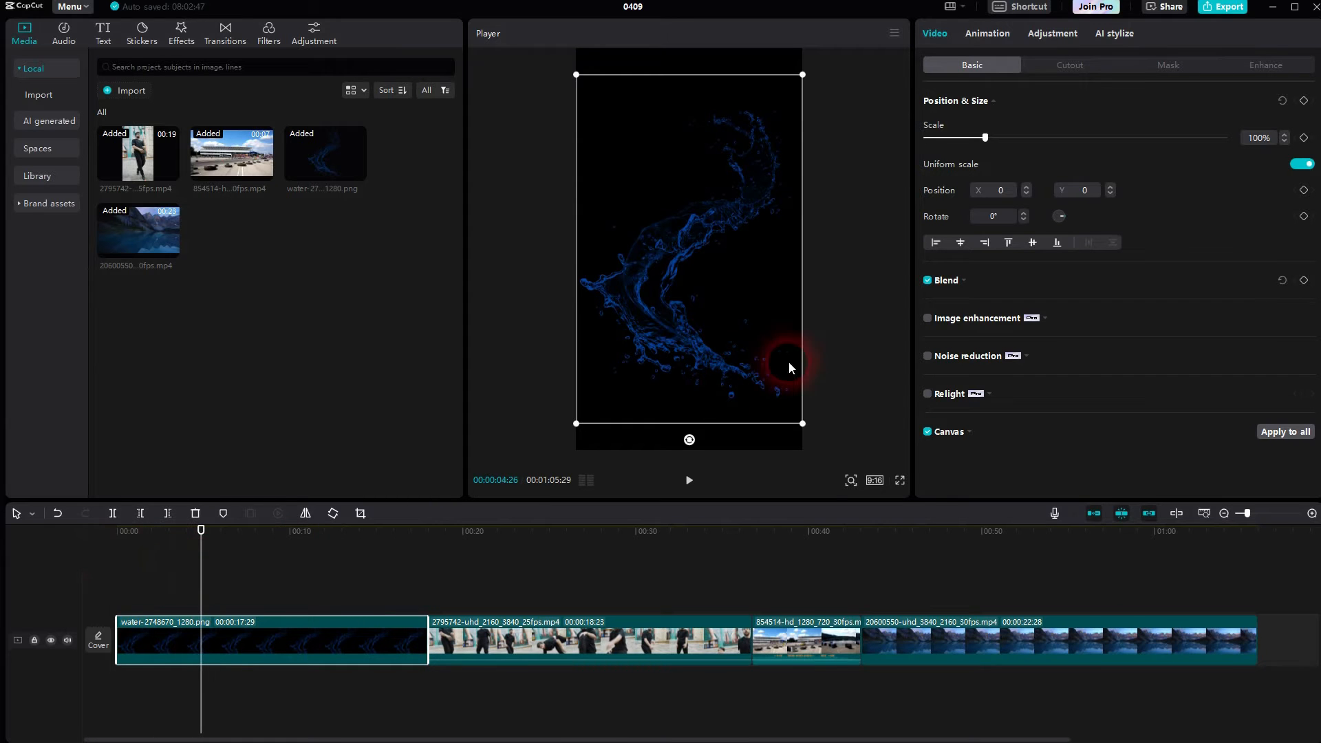
{"action": "left_click_drag", "start_coordinate": [801, 422], "coordinate": [812, 437]}
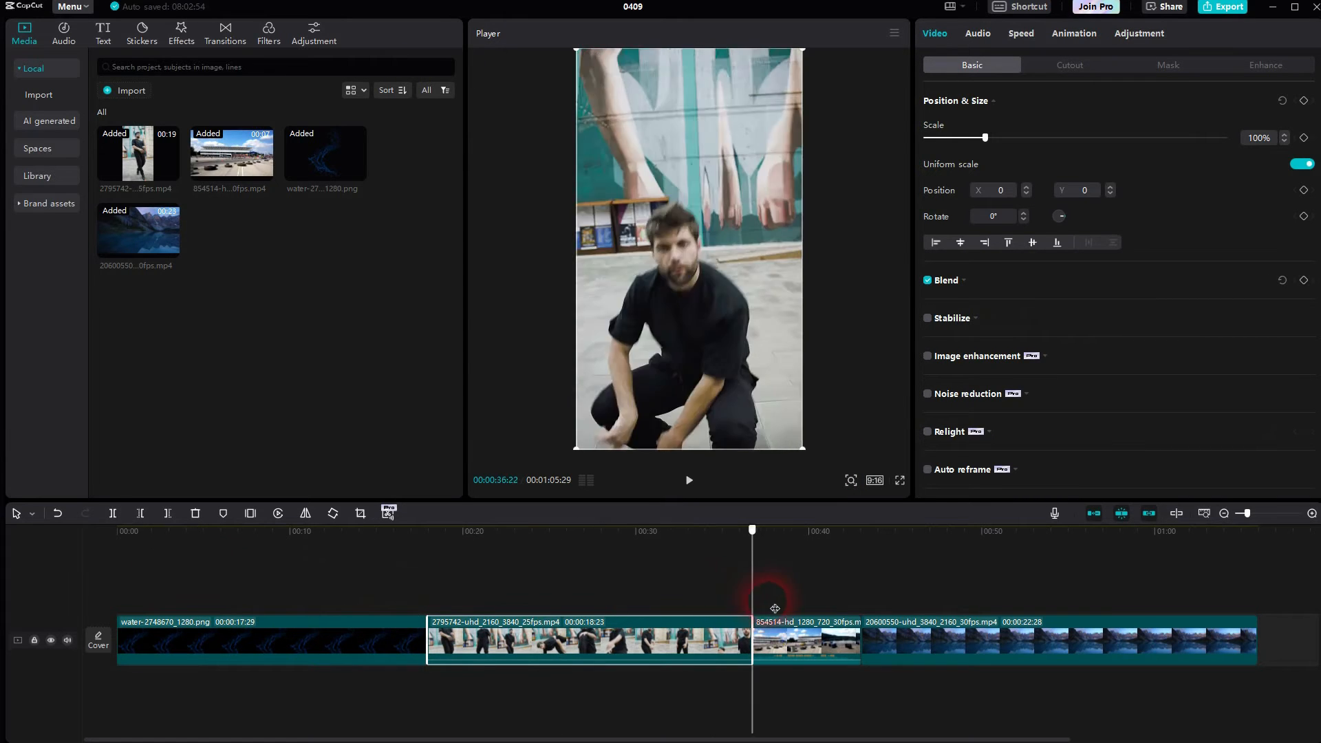
{"action": "left_click", "coordinate": [805, 639]}
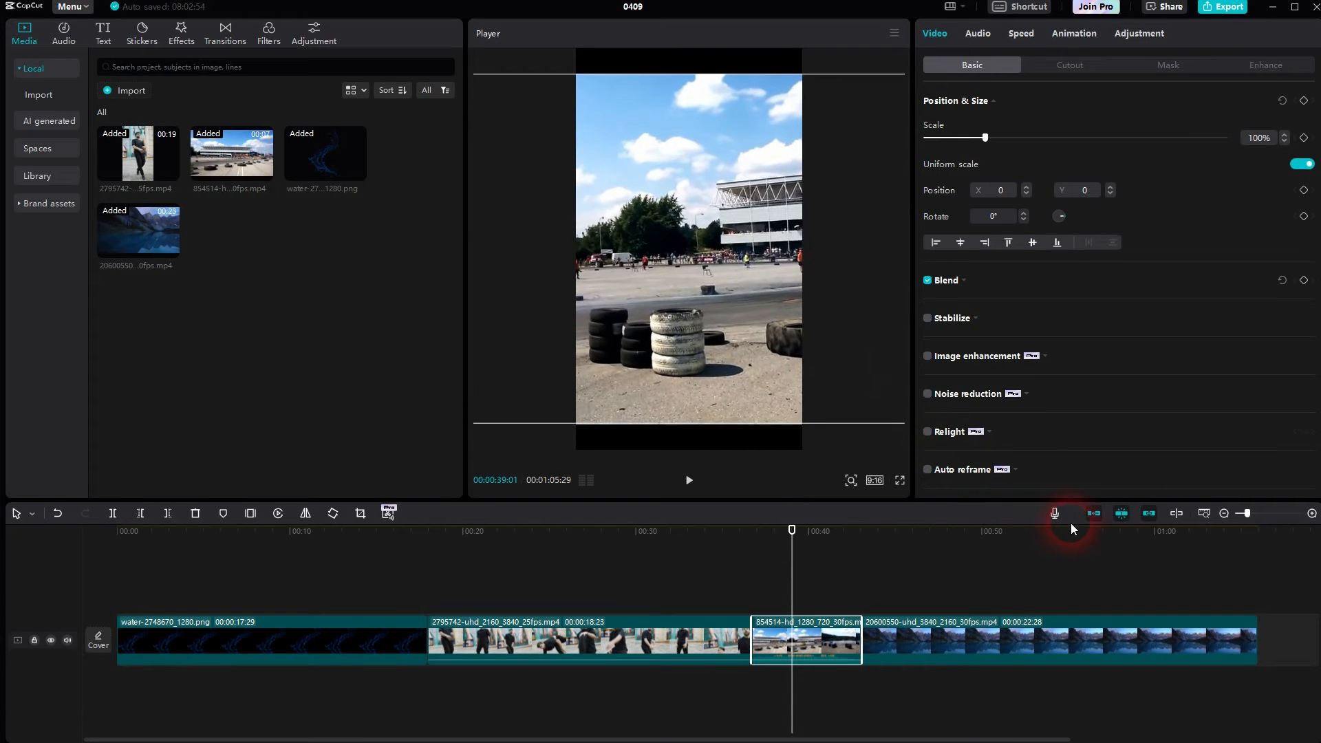
{"action": "left_click_drag", "start_coordinate": [985, 138], "coordinate": [1124, 138]}
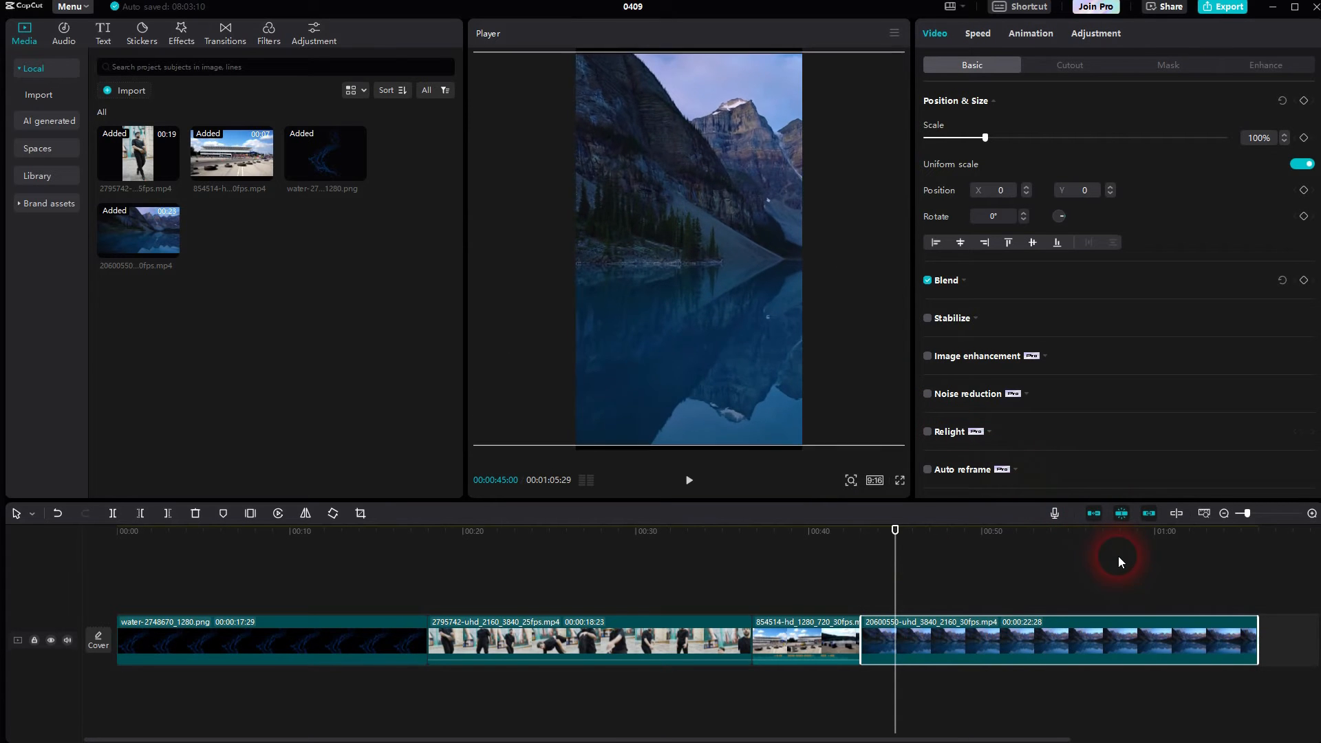
{"action": "left_click_drag", "start_coordinate": [984, 136], "coordinate": [1119, 136]}
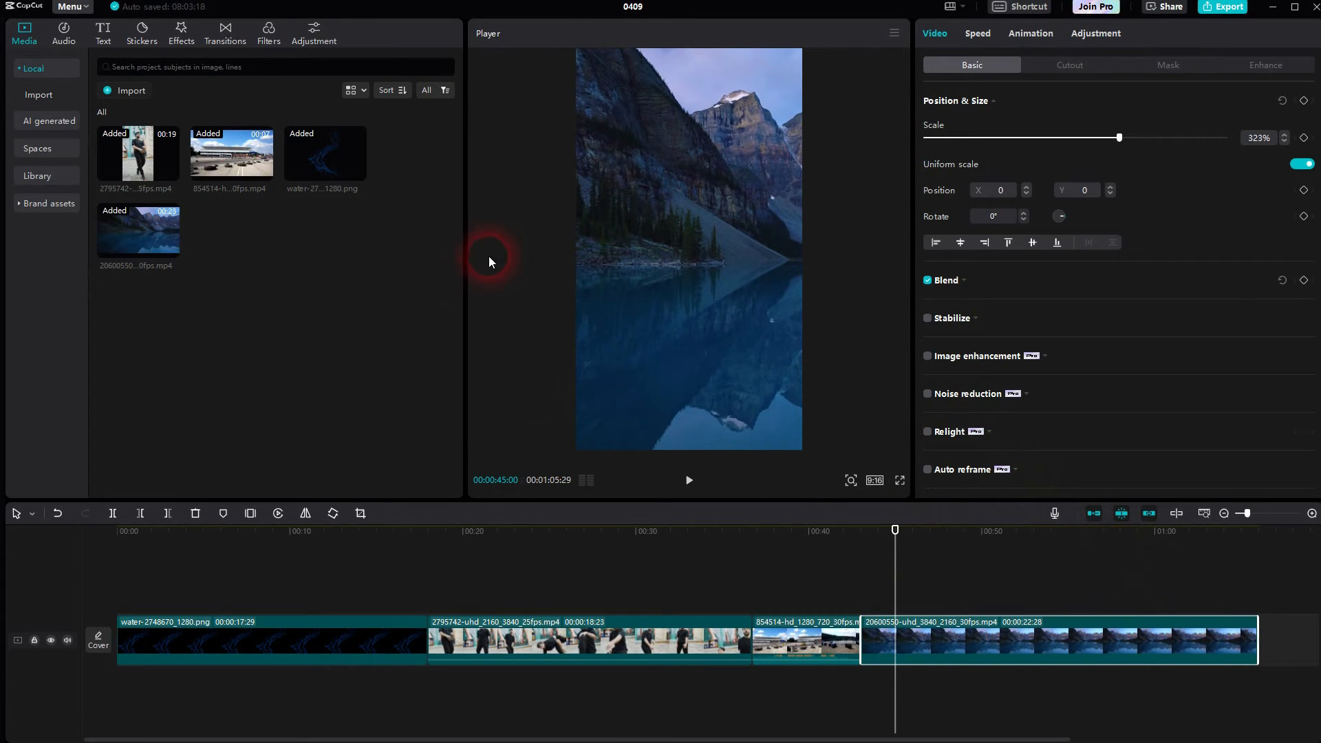
Step: Add a NATIONAL PARK title near the bottom of the frame at font size 21
{"action": "left_click", "coordinate": [102, 32]}
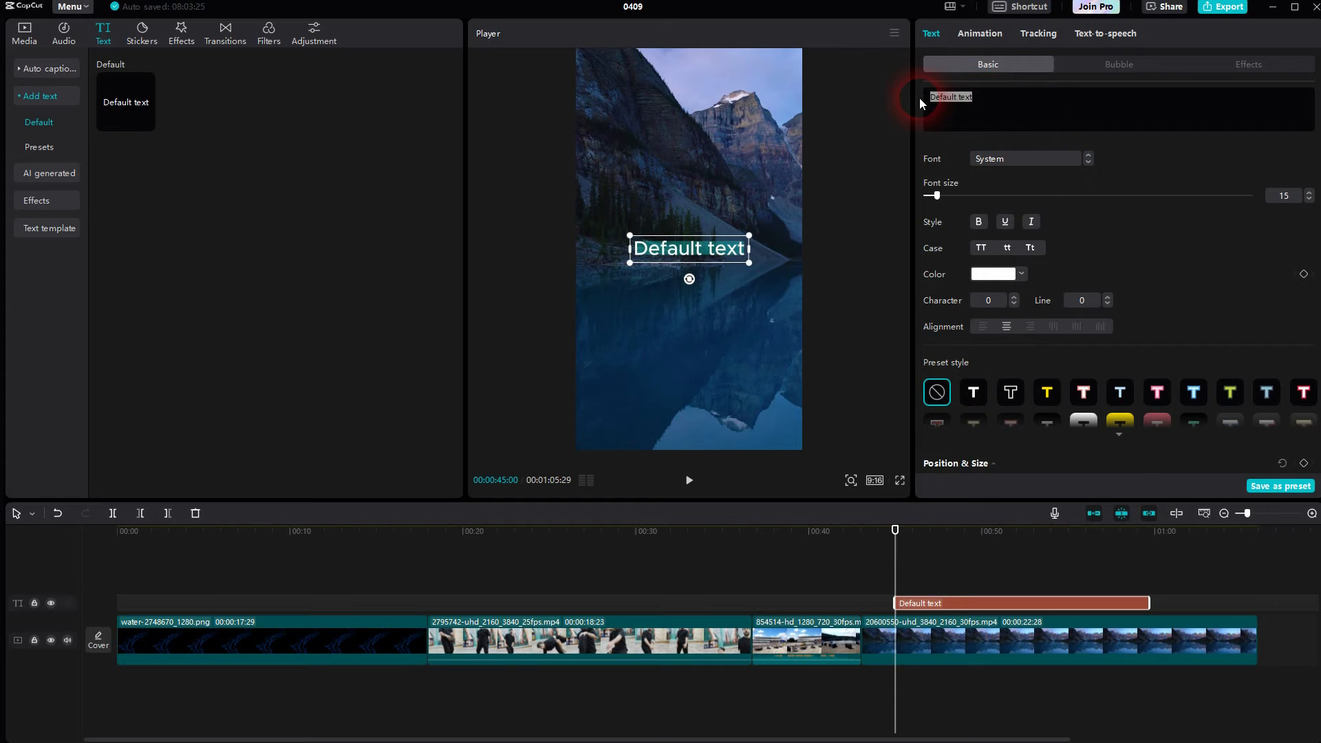
{"action": "type", "text": "NATIONAL PARK"}
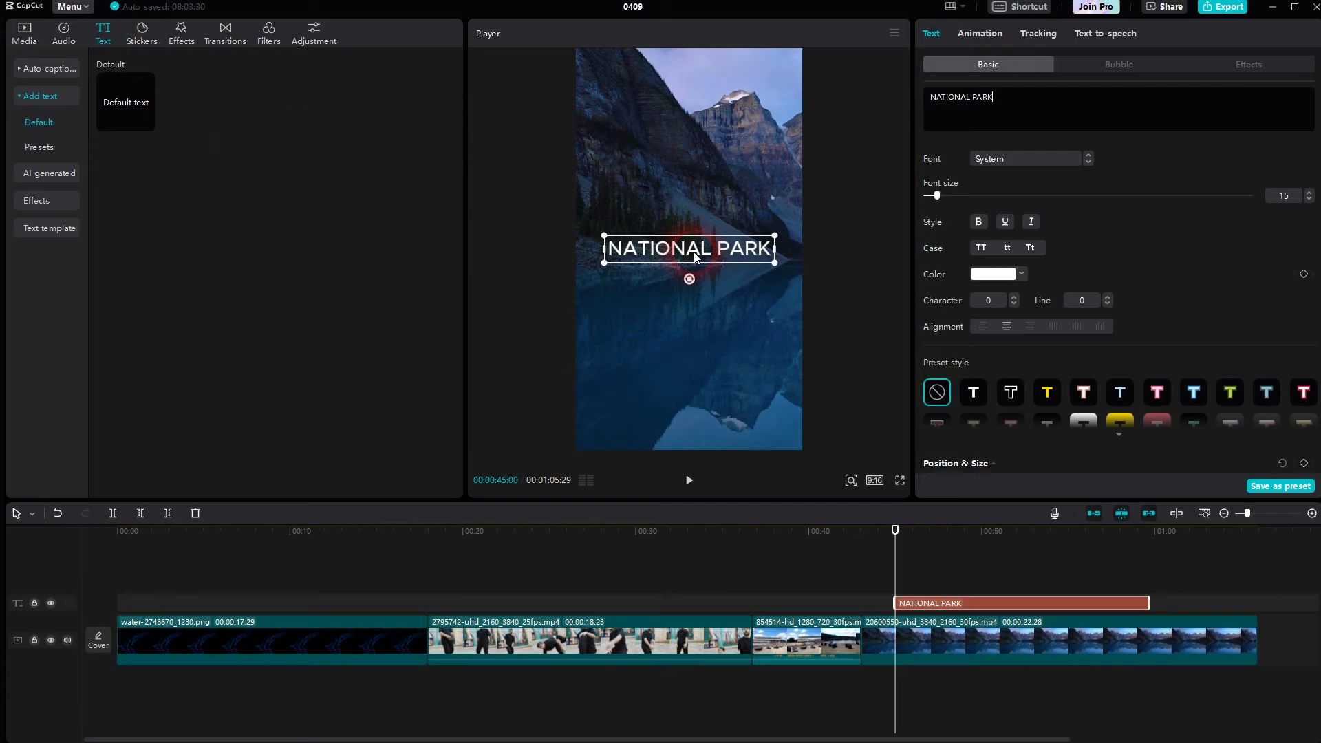
{"action": "left_click_drag", "start_coordinate": [688, 249], "coordinate": [688, 403]}
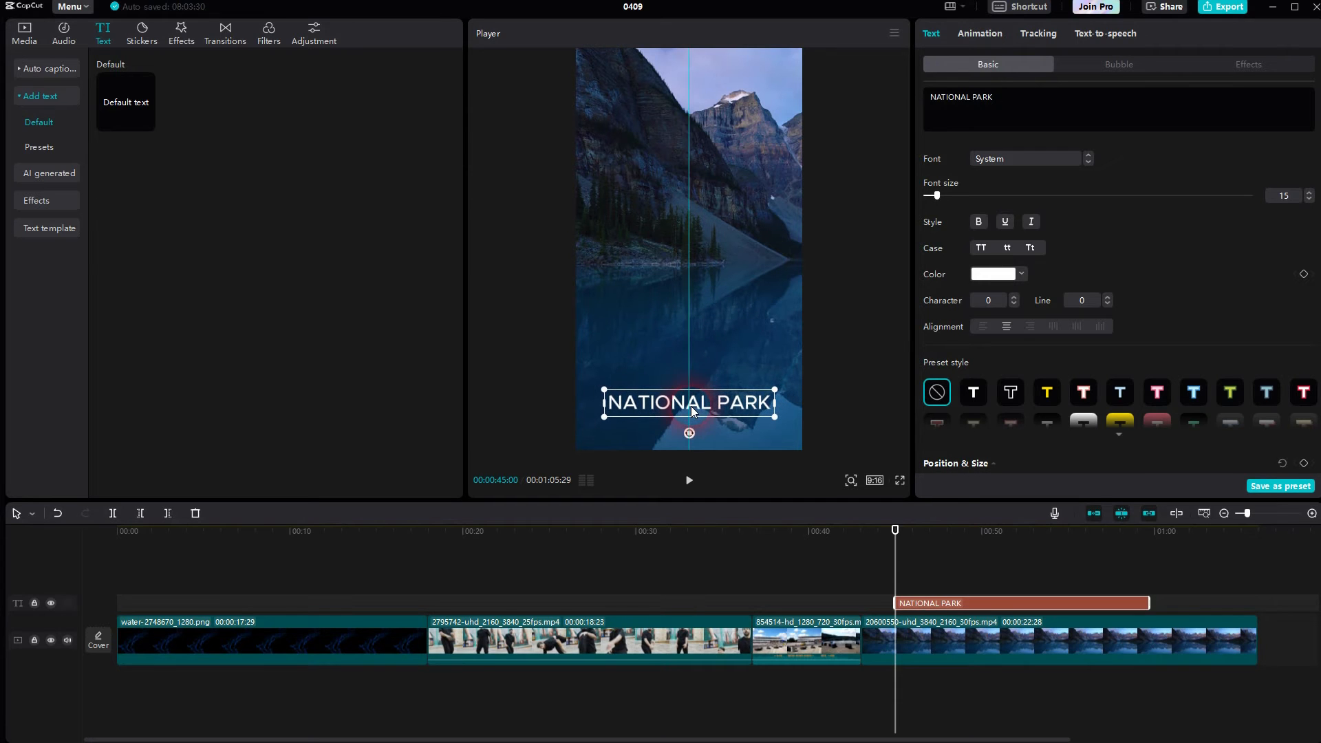
{"action": "left_click_drag", "start_coordinate": [933, 195], "coordinate": [945, 195]}
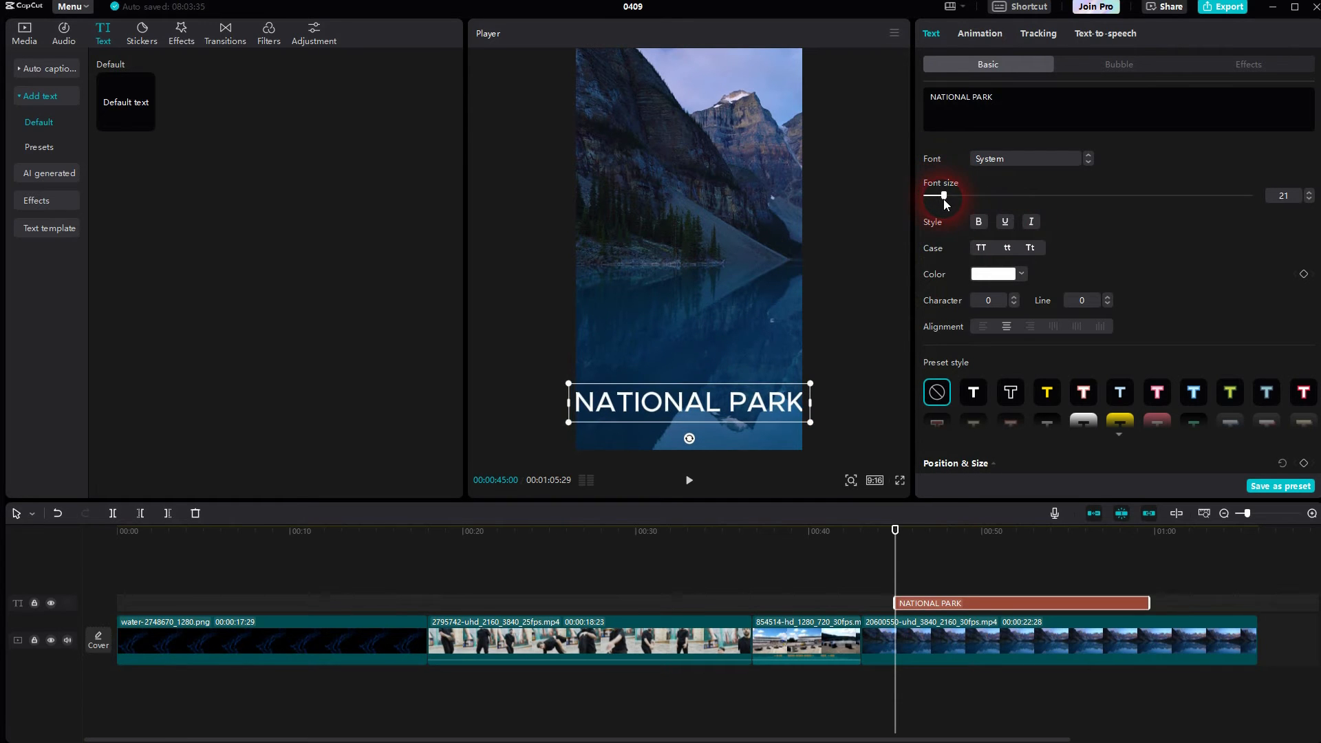
{"action": "left_click_drag", "start_coordinate": [943, 194], "coordinate": [936, 194]}
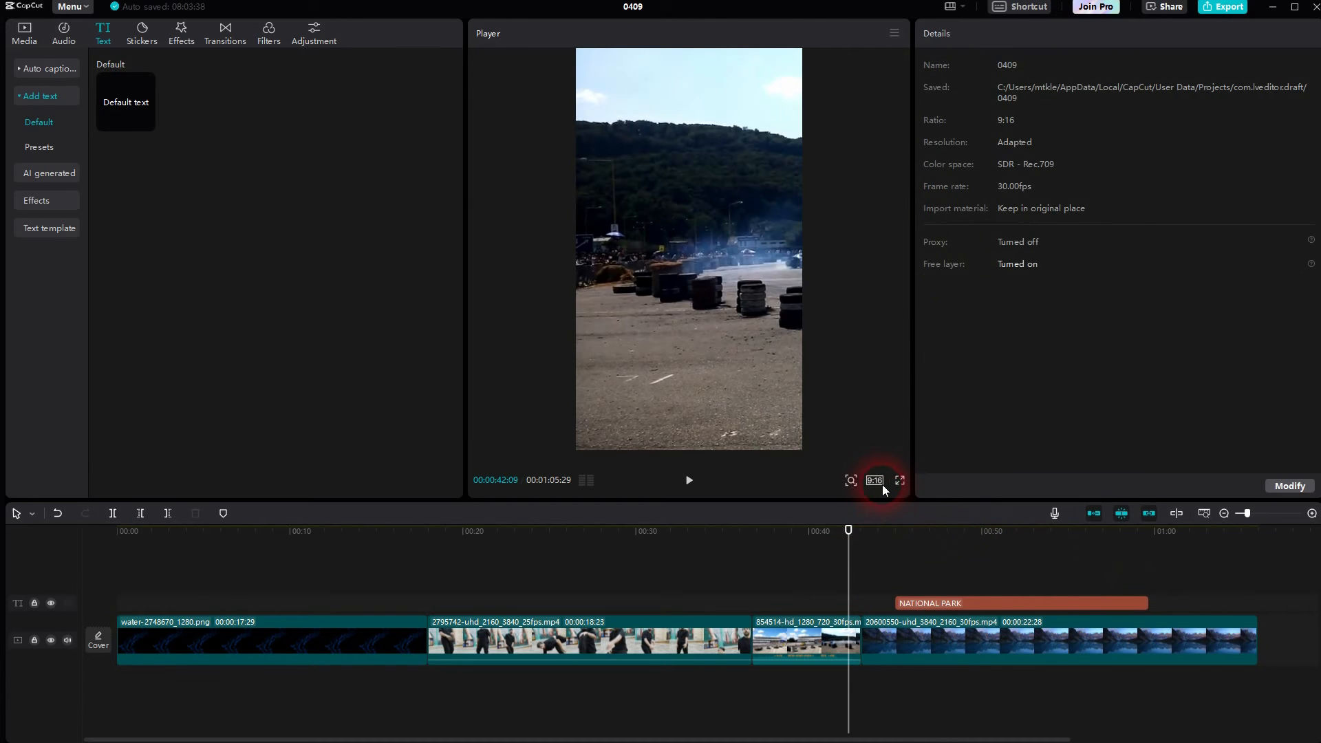
Step: Trim the final lake clip at about the one-minute mark so the video runs just under a minute
{"action": "left_click", "coordinate": [873, 480]}
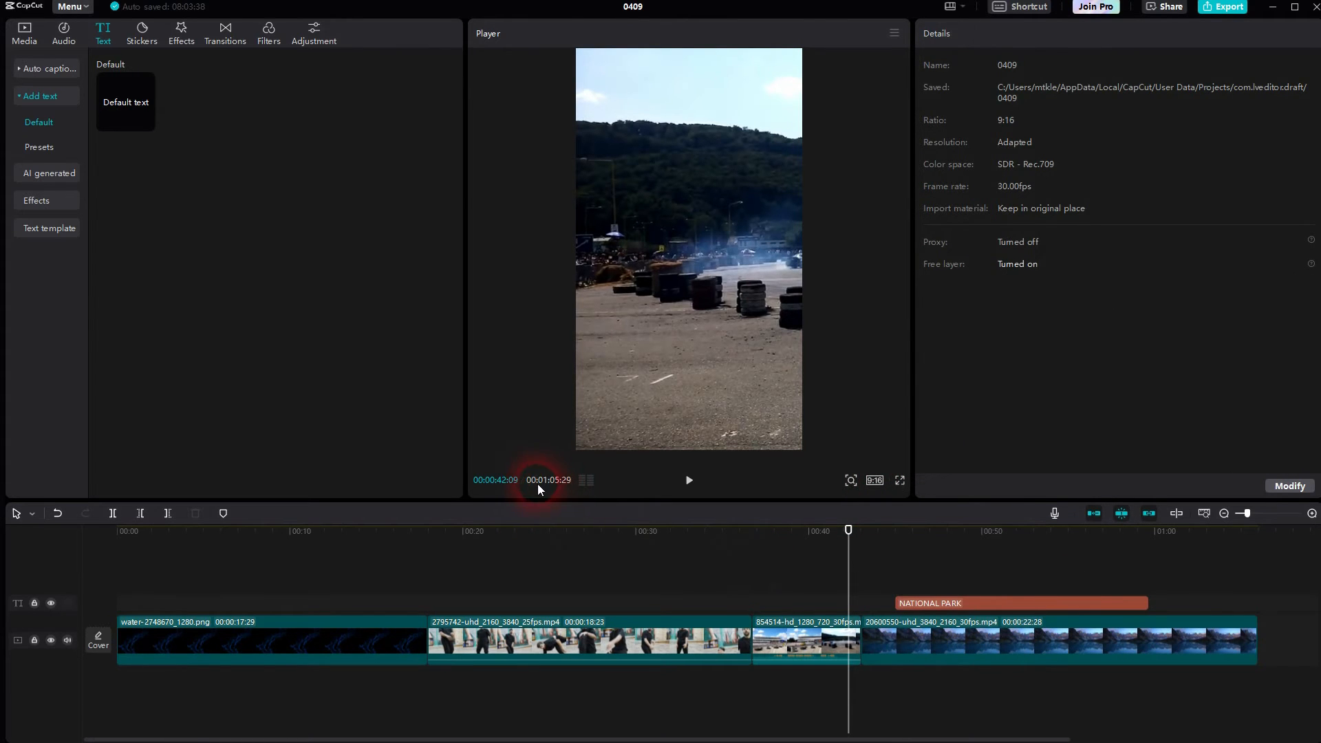
{"action": "mouse_move", "coordinate": [1110, 624]}
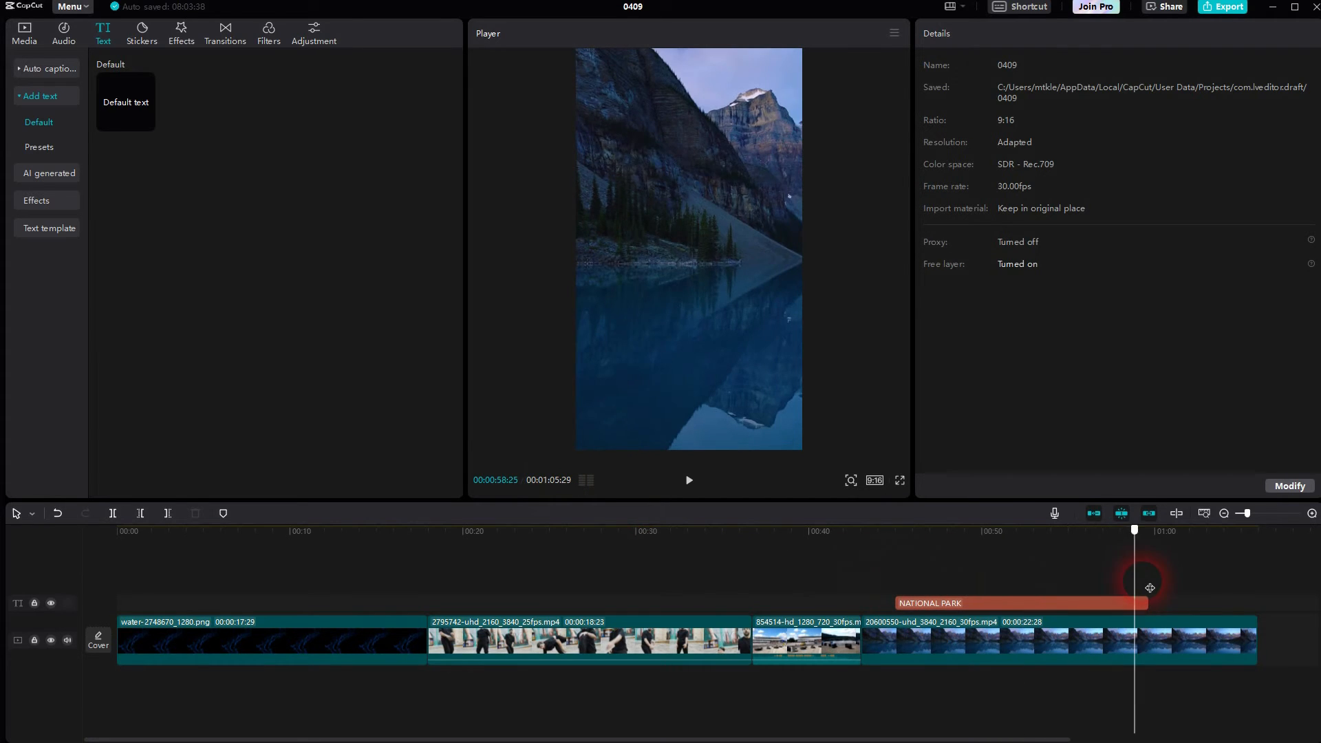
{"action": "left_click_drag", "start_coordinate": [1134, 530], "coordinate": [1147, 530]}
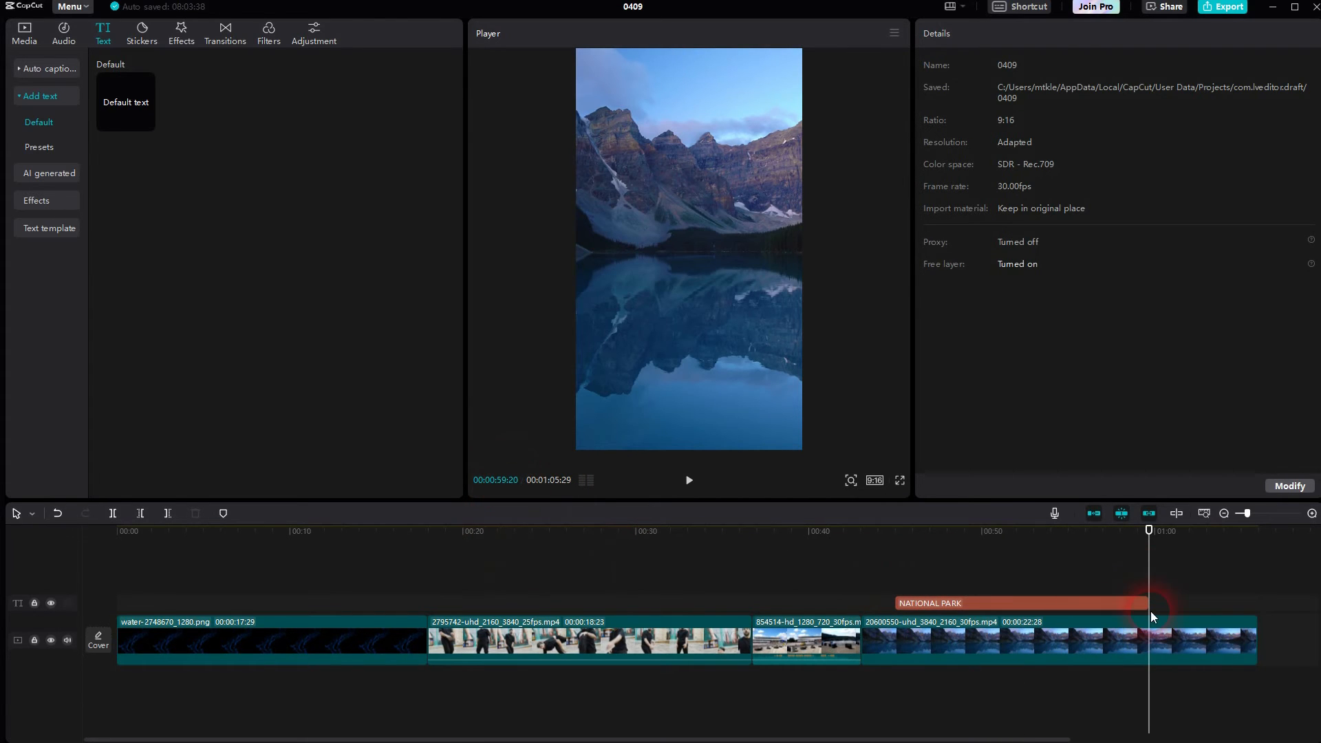
{"action": "left_click", "coordinate": [1011, 603]}
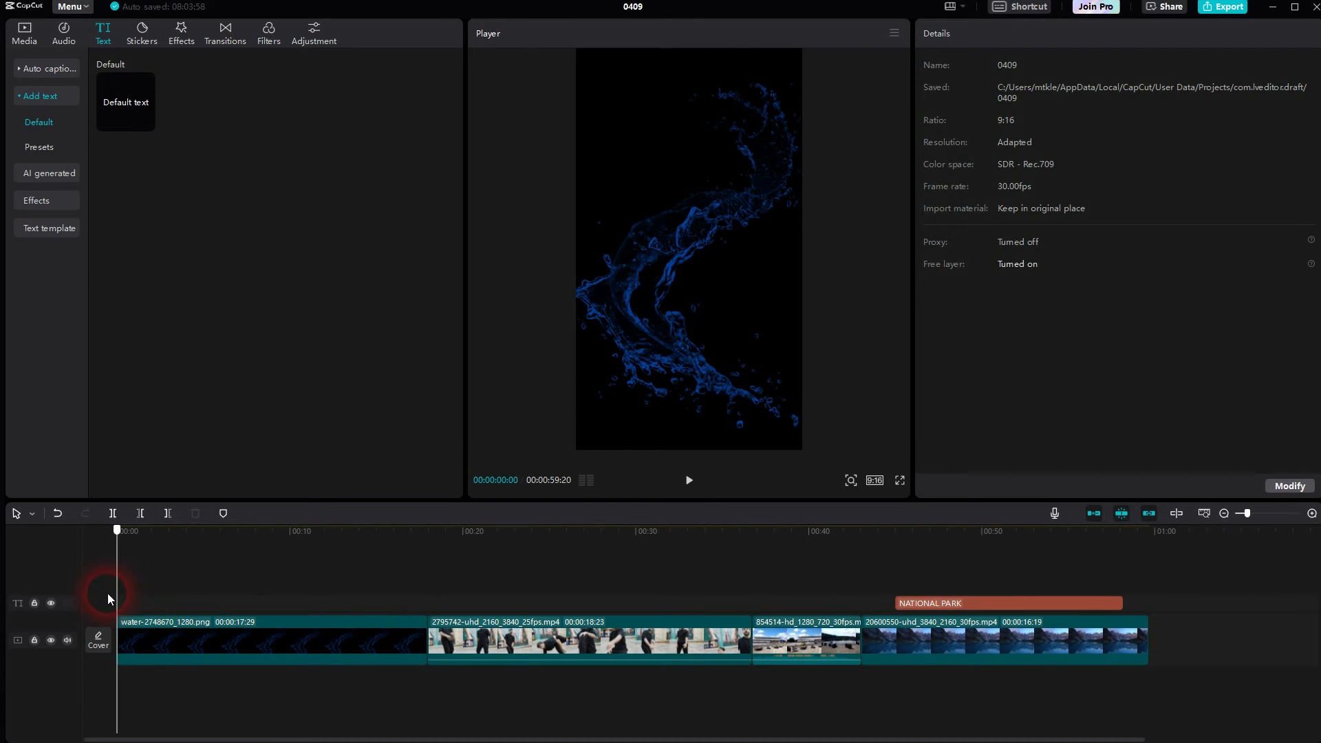
{"action": "mouse_move", "coordinate": [1223, 7]}
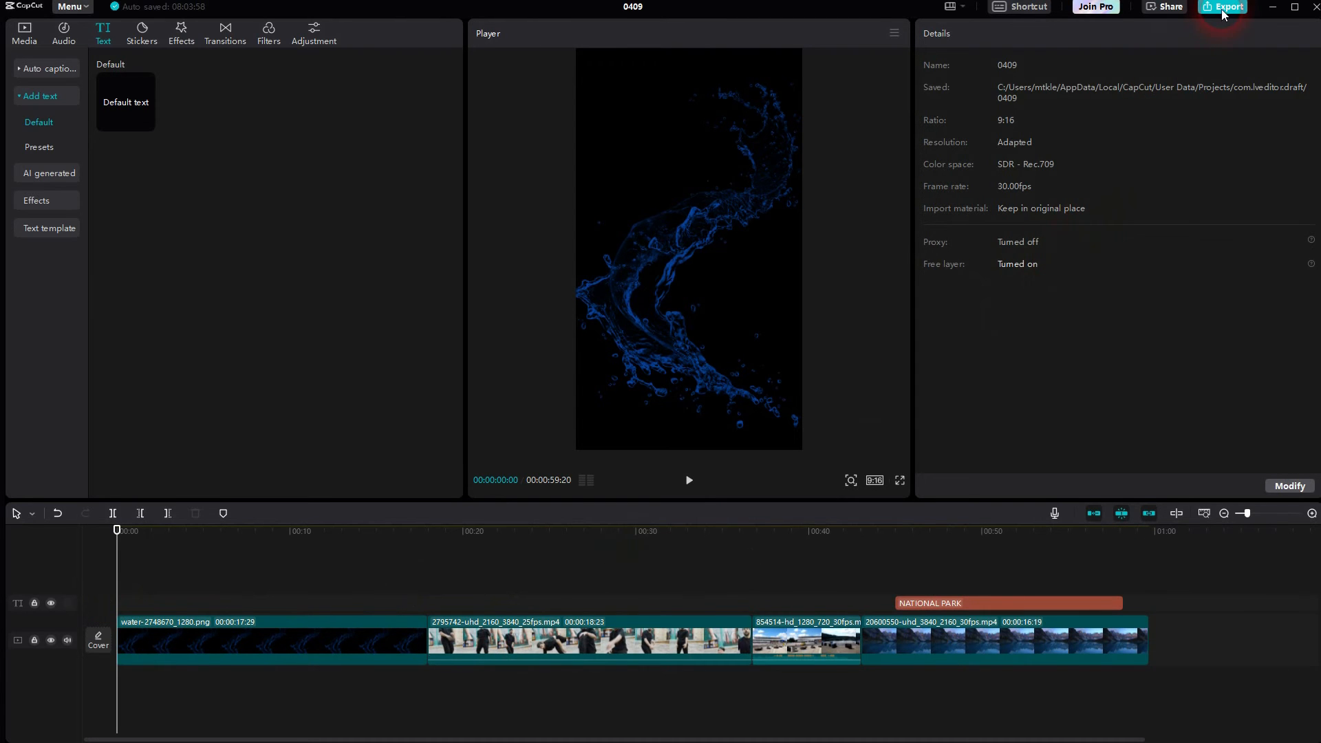
Step: Set the export to 2K resolution with H.264 codec, MP4 format and 30fps
{"action": "left_click", "coordinate": [1222, 7]}
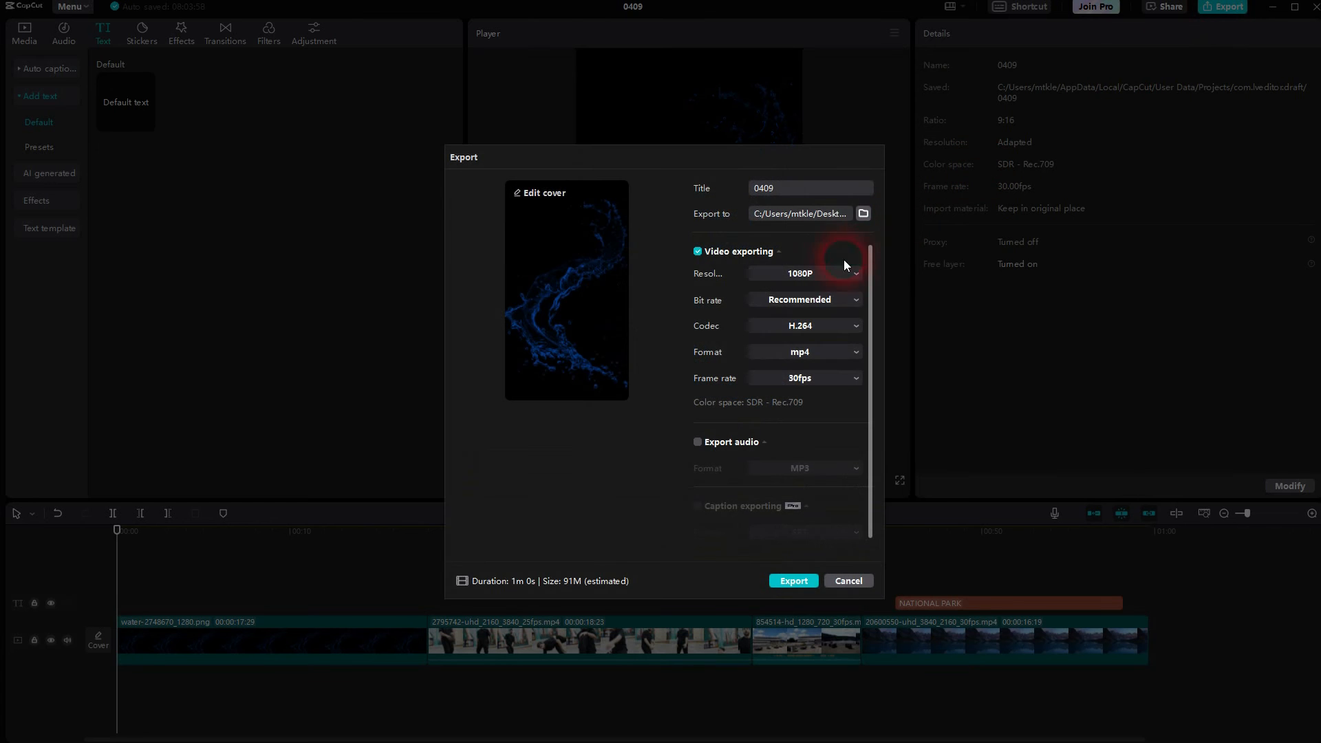
{"action": "left_click", "coordinate": [802, 272]}
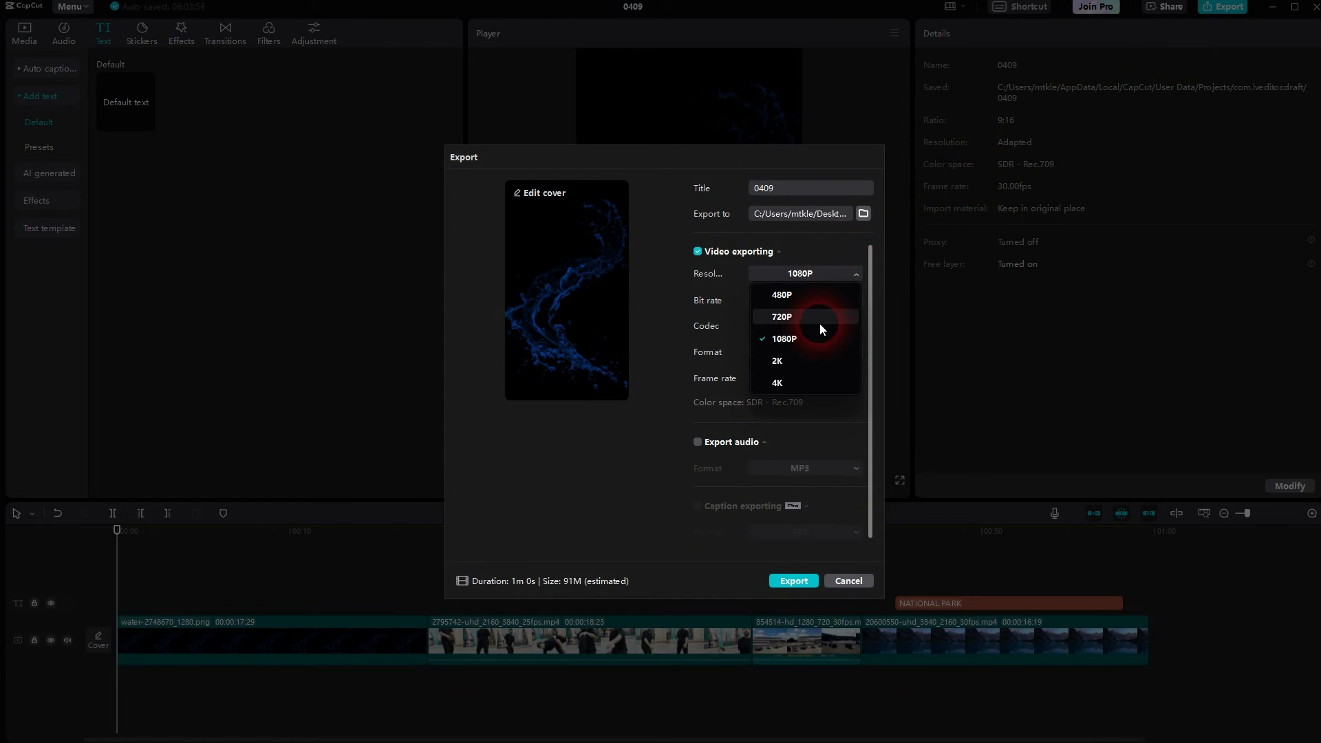
{"action": "left_click", "coordinate": [776, 361]}
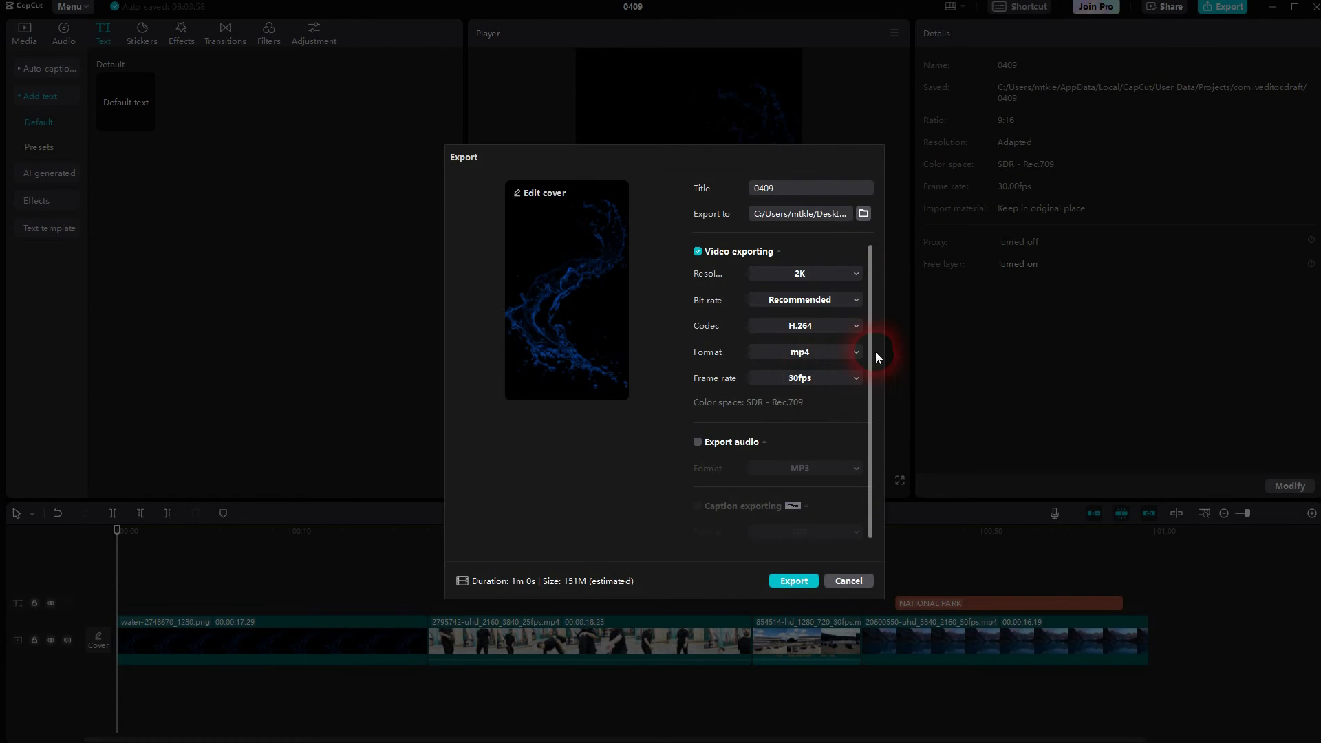
{"action": "left_click", "coordinate": [697, 250]}
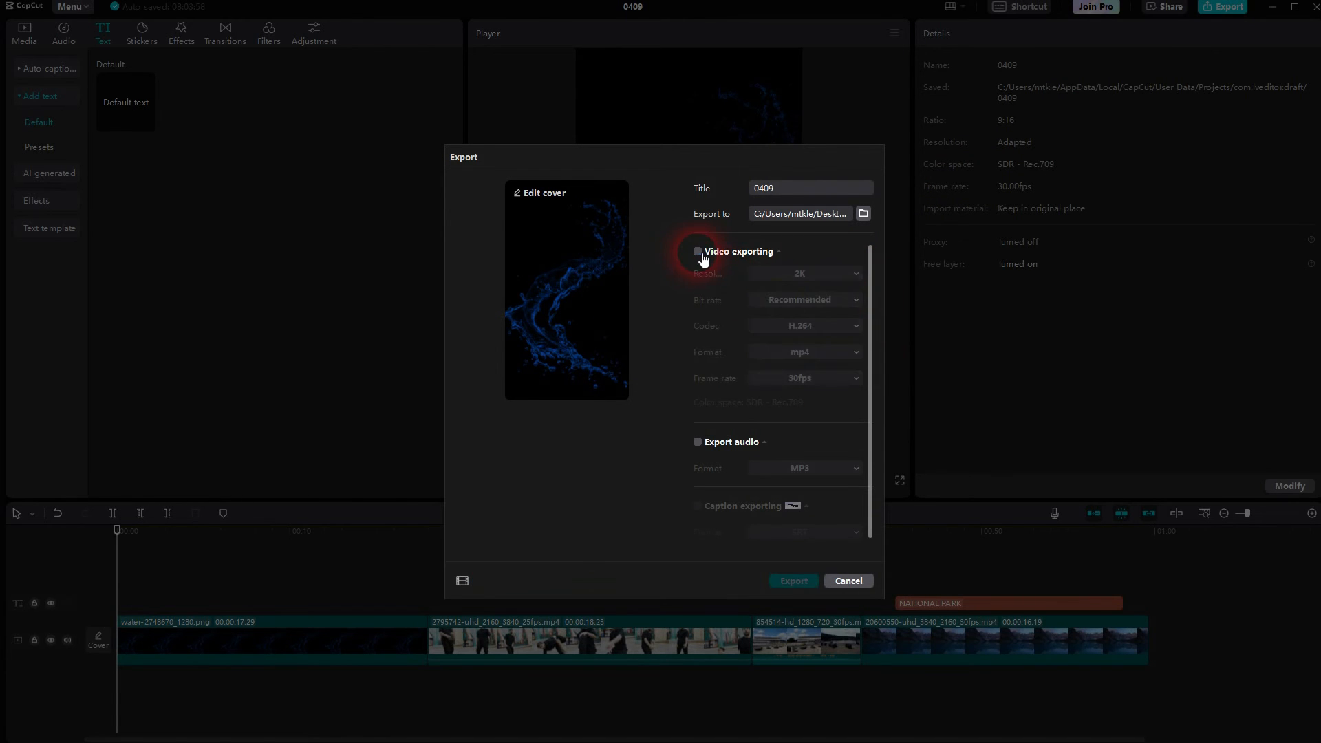
{"action": "left_click", "coordinate": [698, 250]}
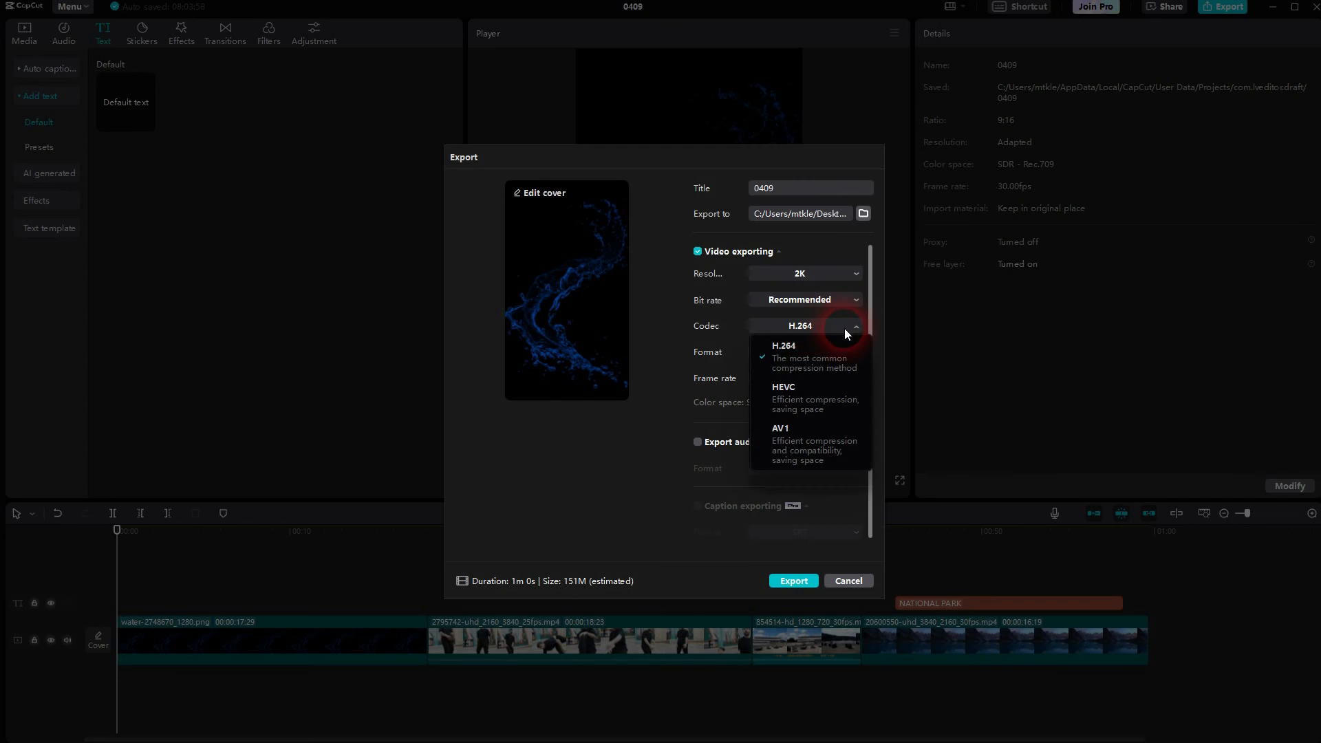
{"action": "left_click", "coordinate": [798, 326]}
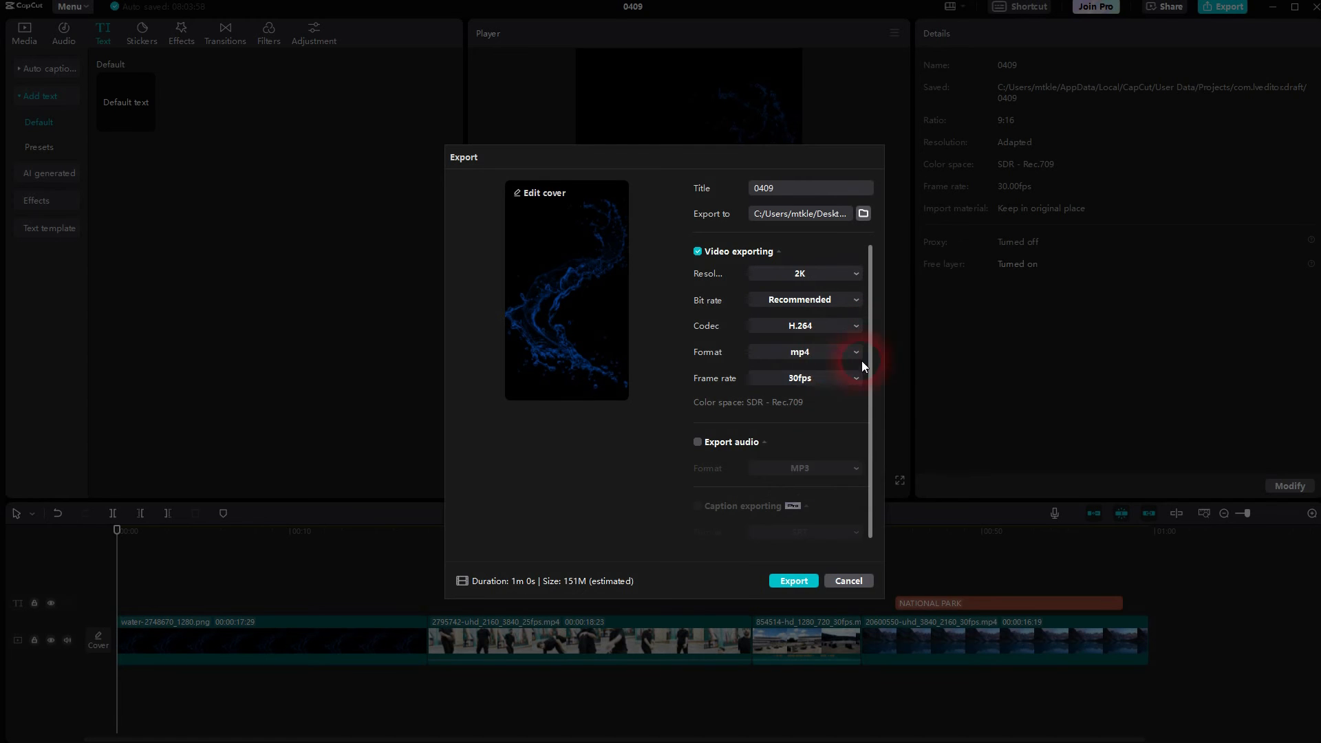
{"action": "mouse_move", "coordinate": [824, 601]}
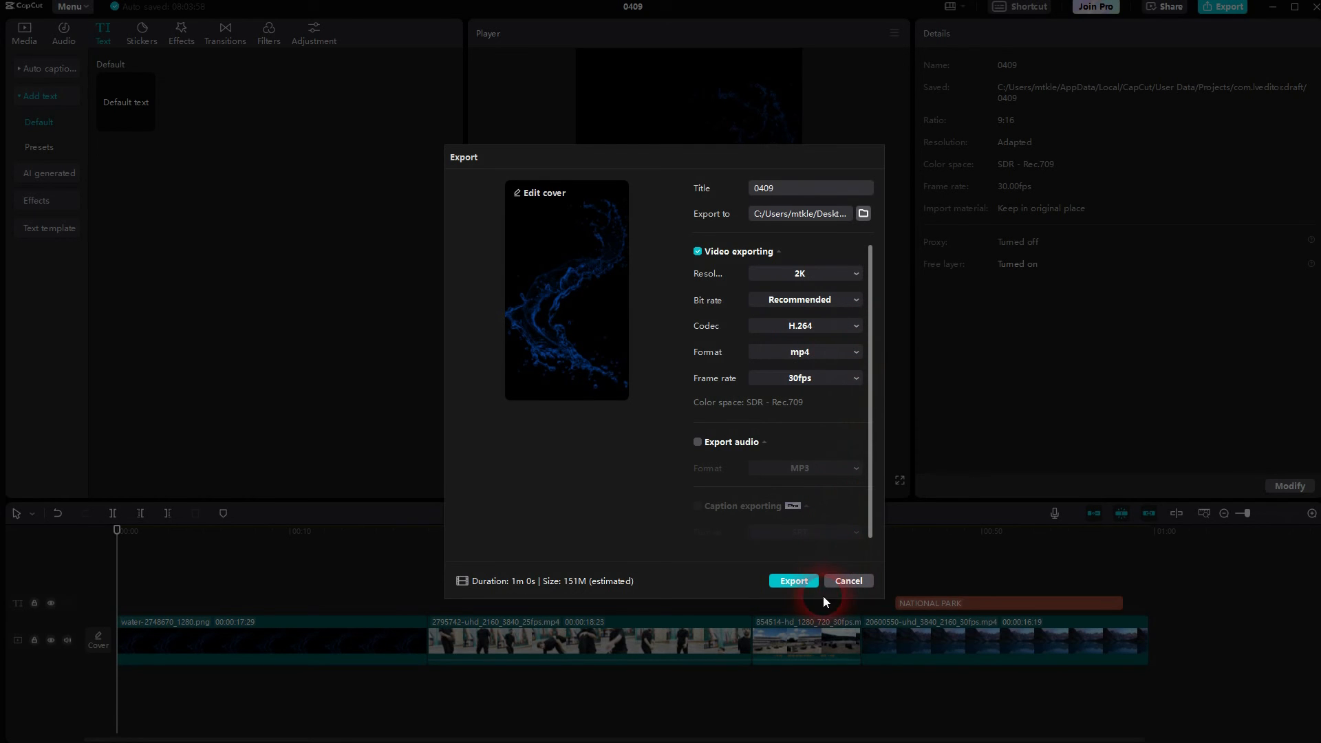
{"action": "mouse_move", "coordinate": [862, 215]}
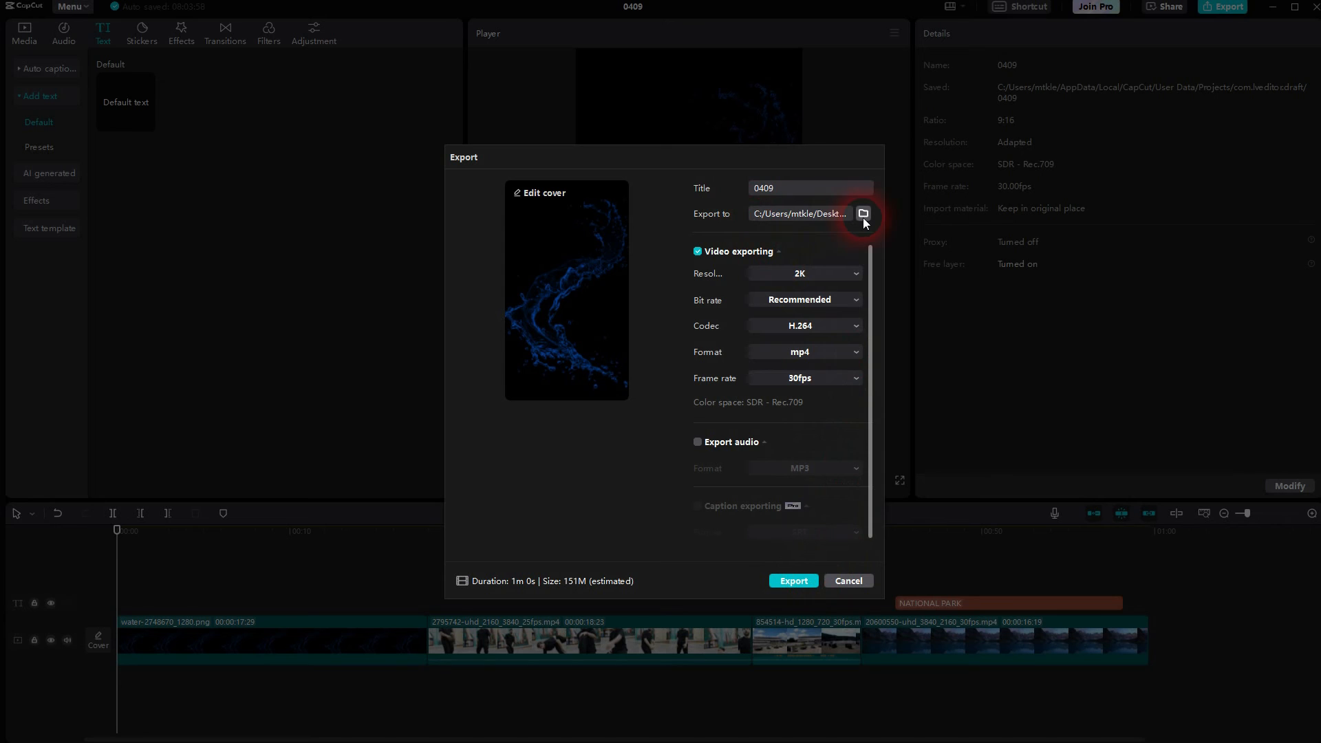
{"action": "mouse_move", "coordinate": [786, 191]}
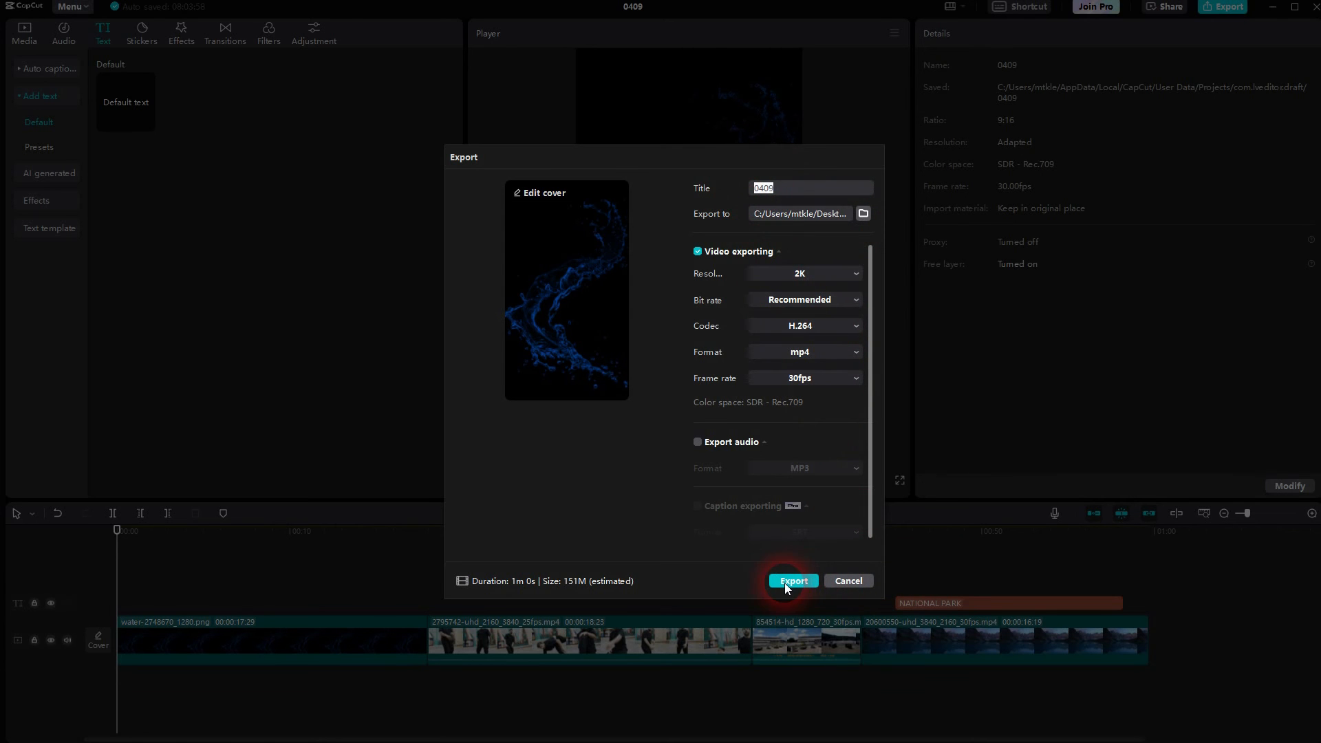
Step: Export the video to the computer, glance at the YouTube sharing options and cancel sharing
{"action": "left_click", "coordinate": [793, 580]}
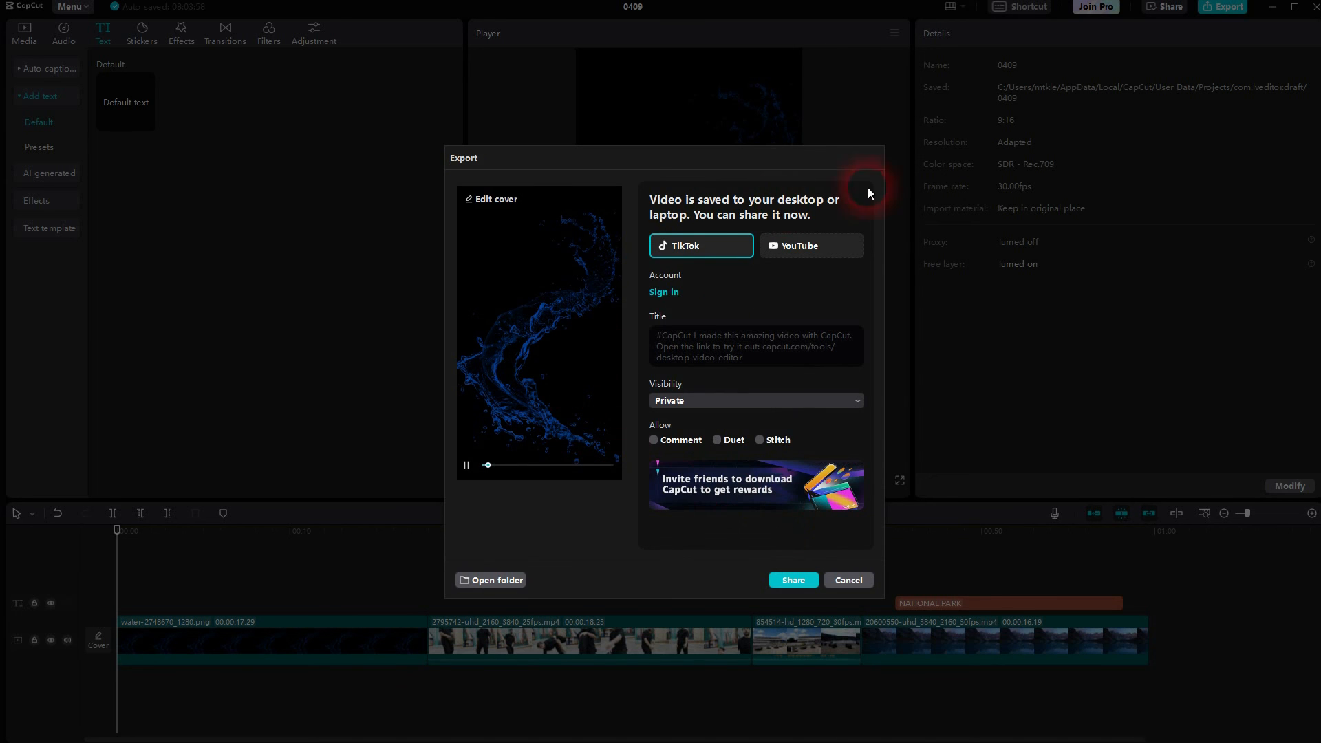
{"action": "left_click", "coordinate": [809, 245]}
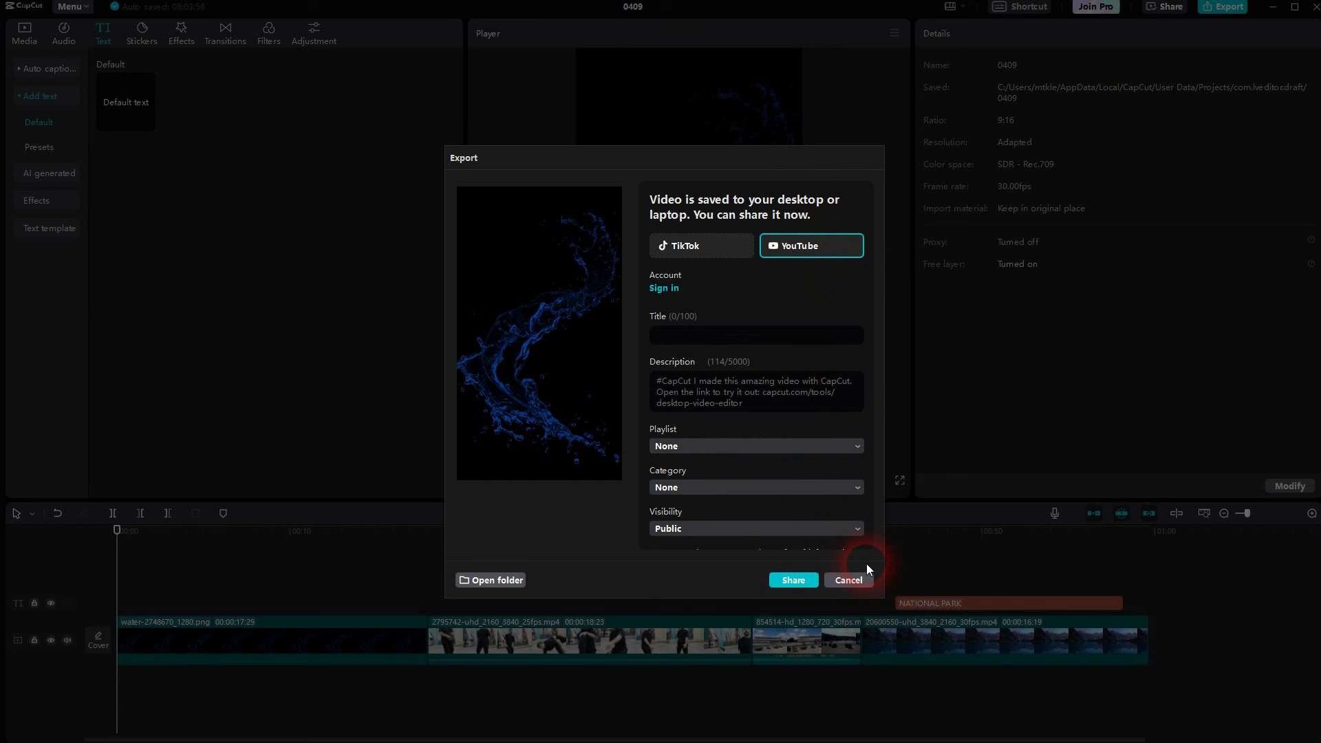
{"action": "left_click", "coordinate": [847, 579]}
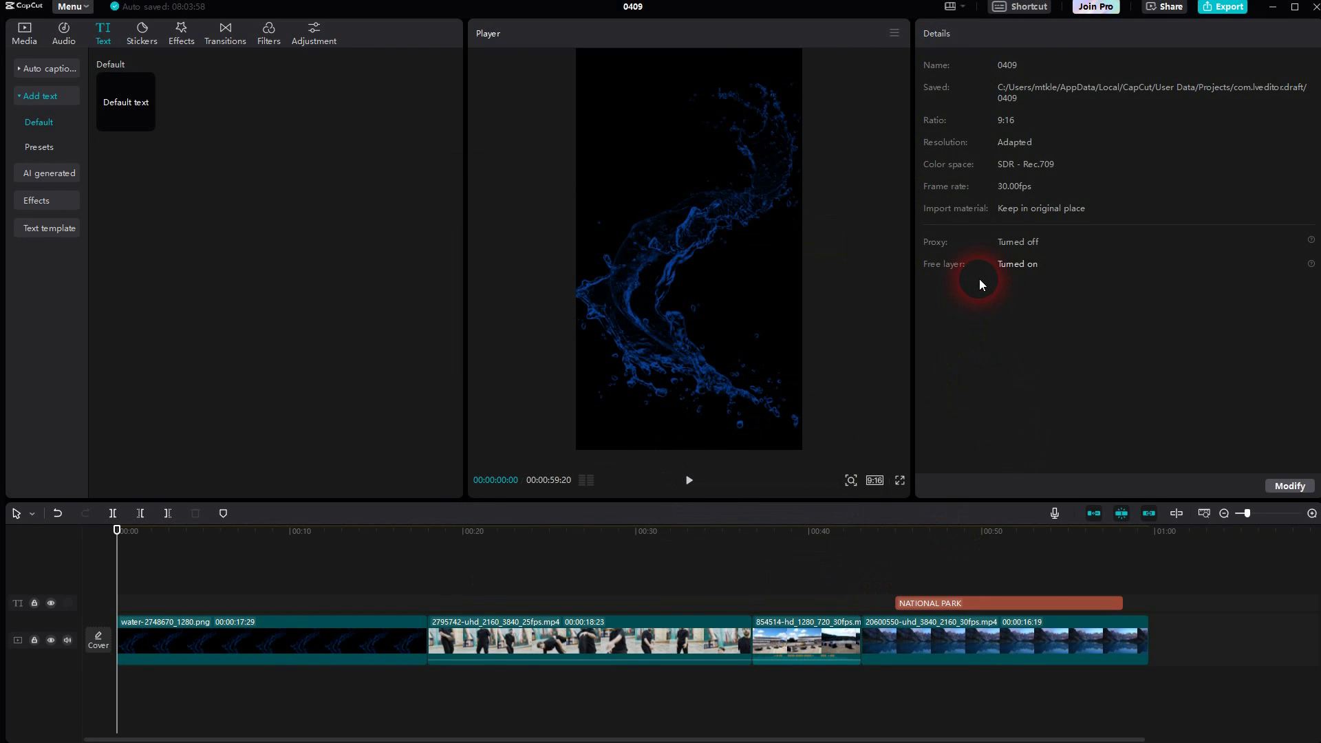